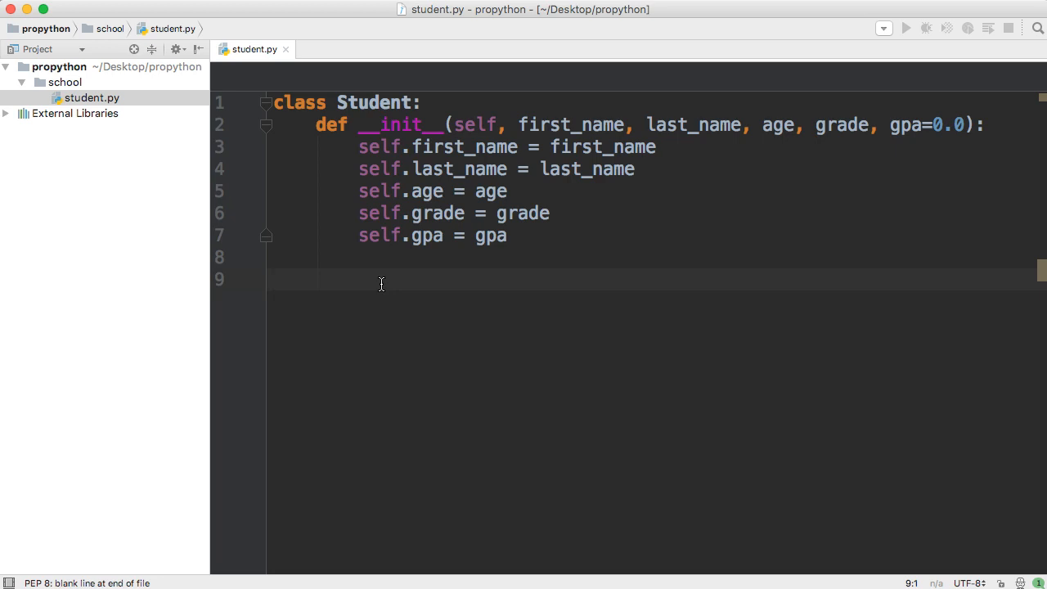
# Step: Place the cursor on empty line 9 below __init__ in the Student class
pyautogui.click(381, 284)
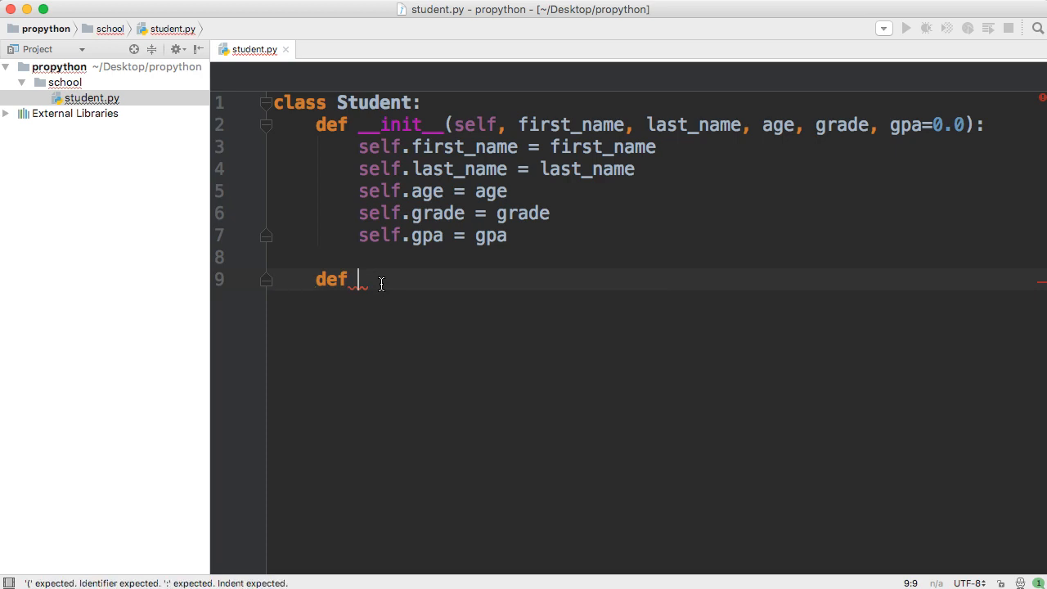
# Step: Write def full_name(self) returning self.first_name + ' ' + self.last_name
pyautogui.write('f')
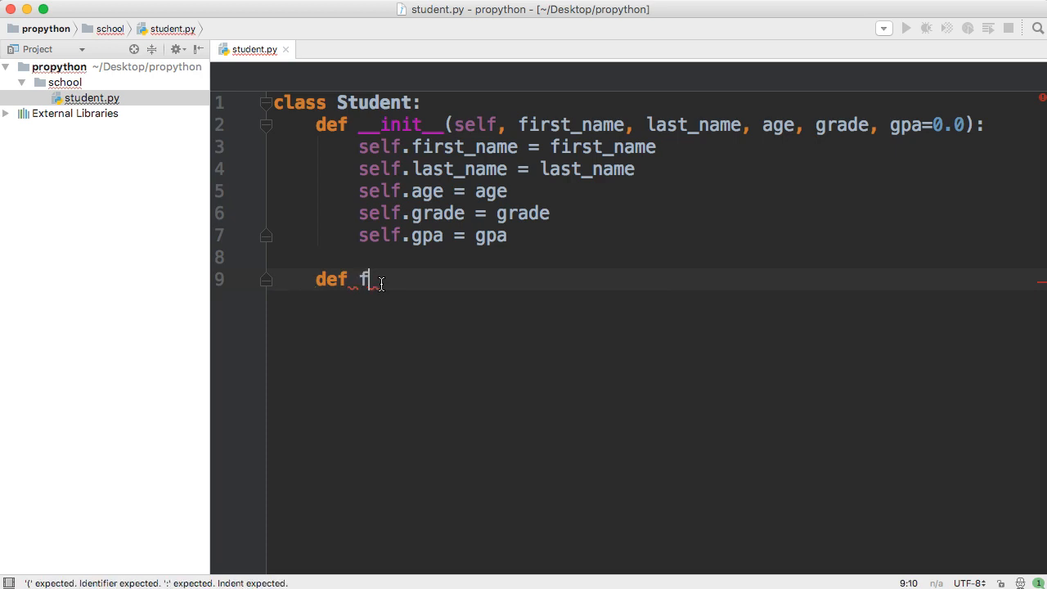
pyautogui.write('ull_name')
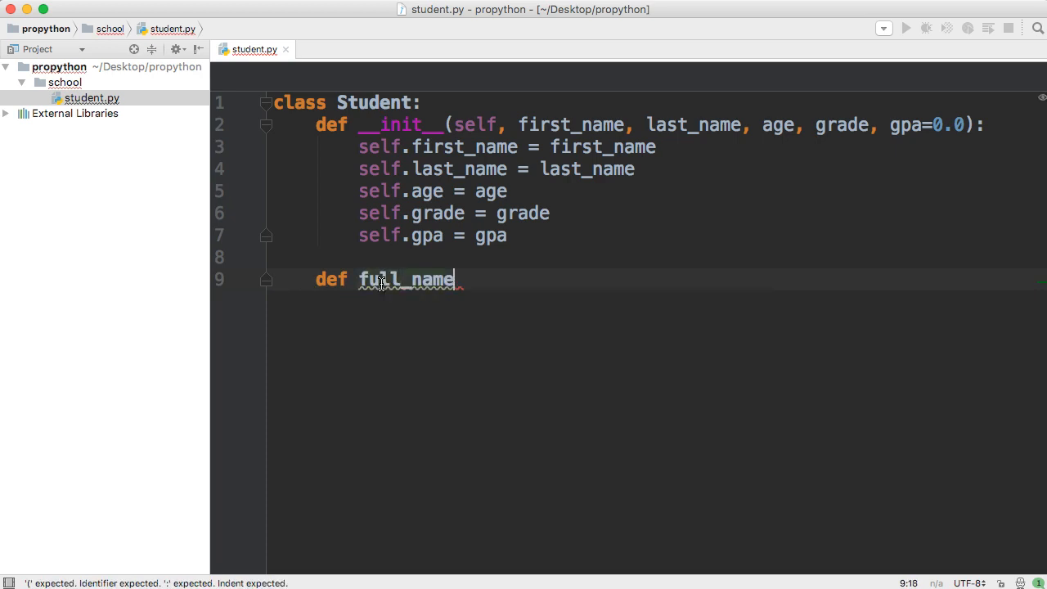
pyautogui.write('(self):')
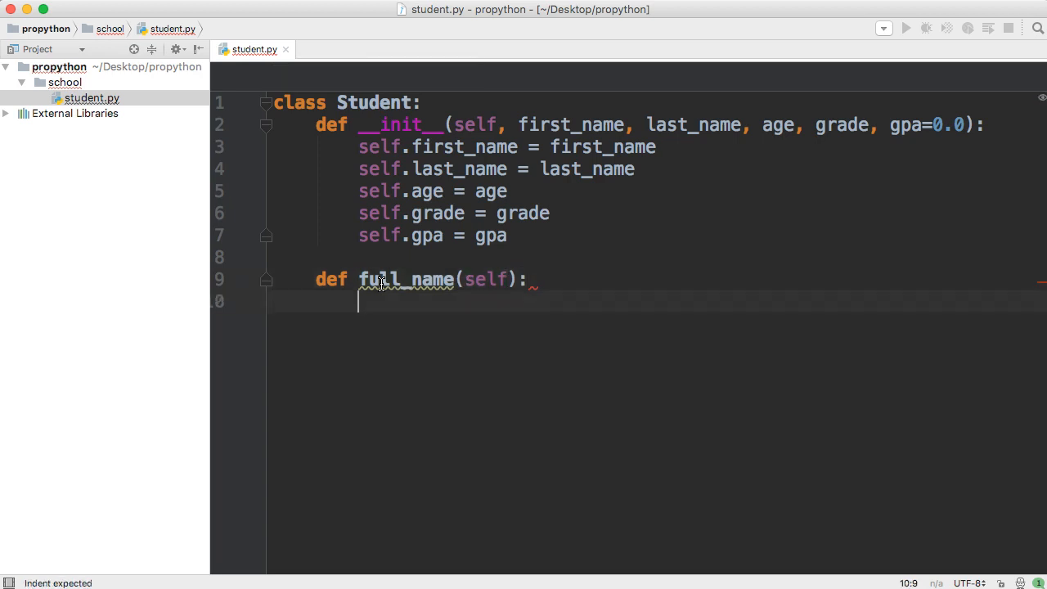
pyautogui.write('retu')
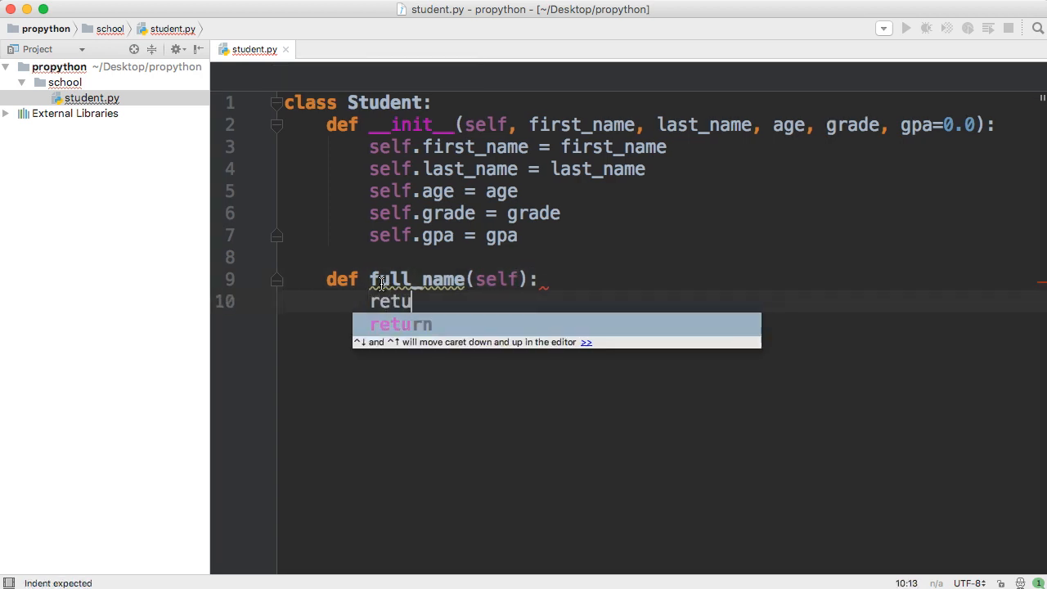
pyautogui.write('rn sel')
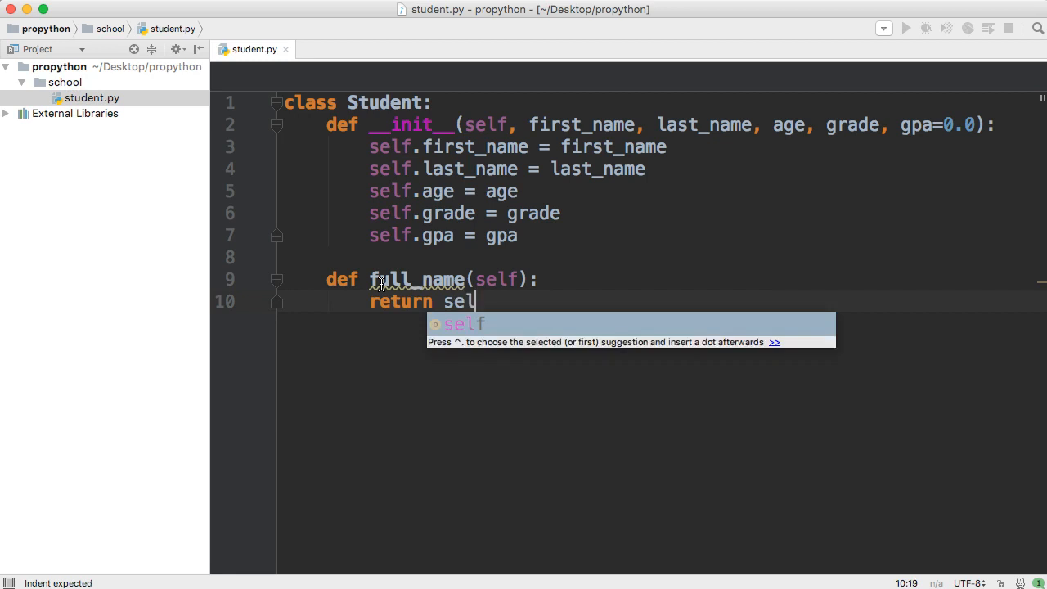
pyautogui.write('f.')
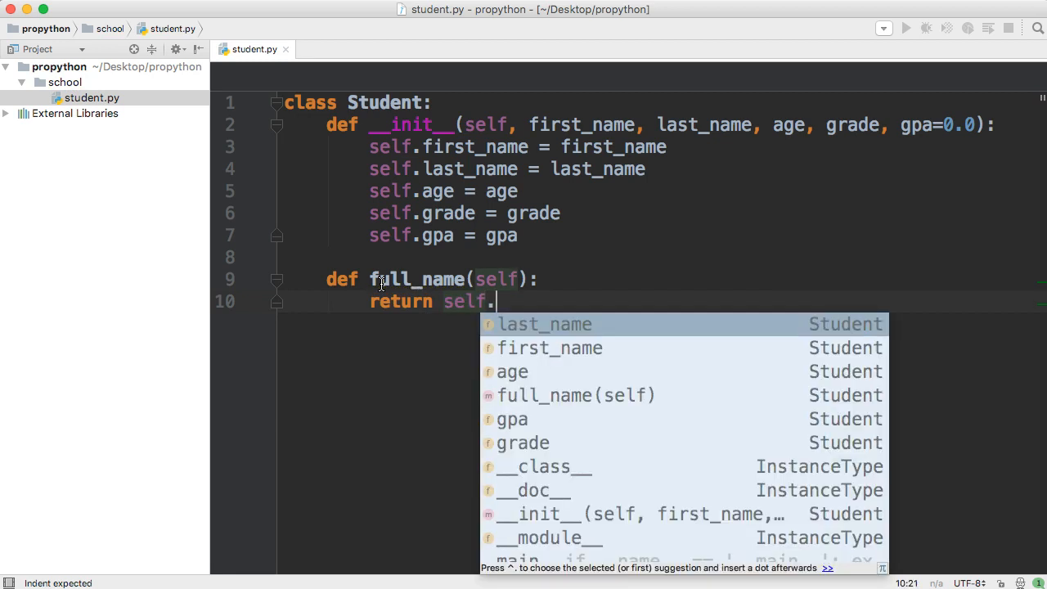
pyautogui.write('first_name +')
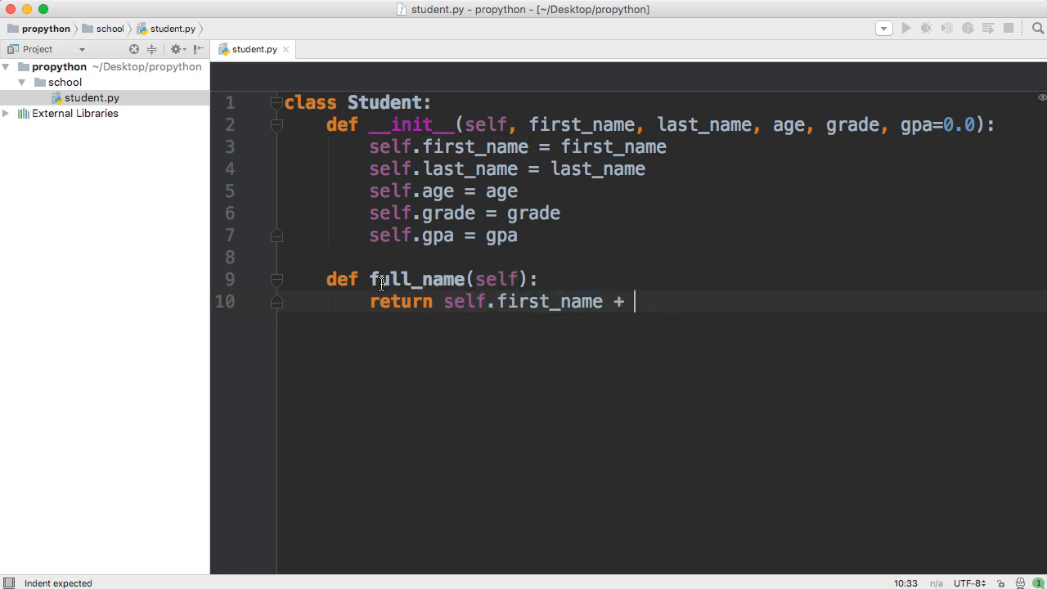
pyautogui.write("' ' +")
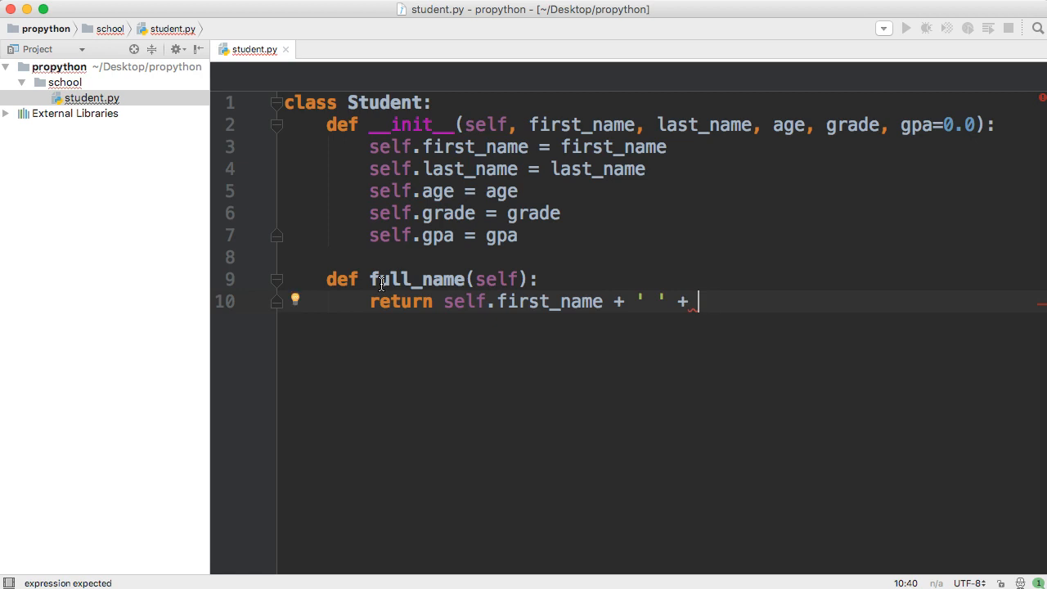
pyautogui.write('self.l')
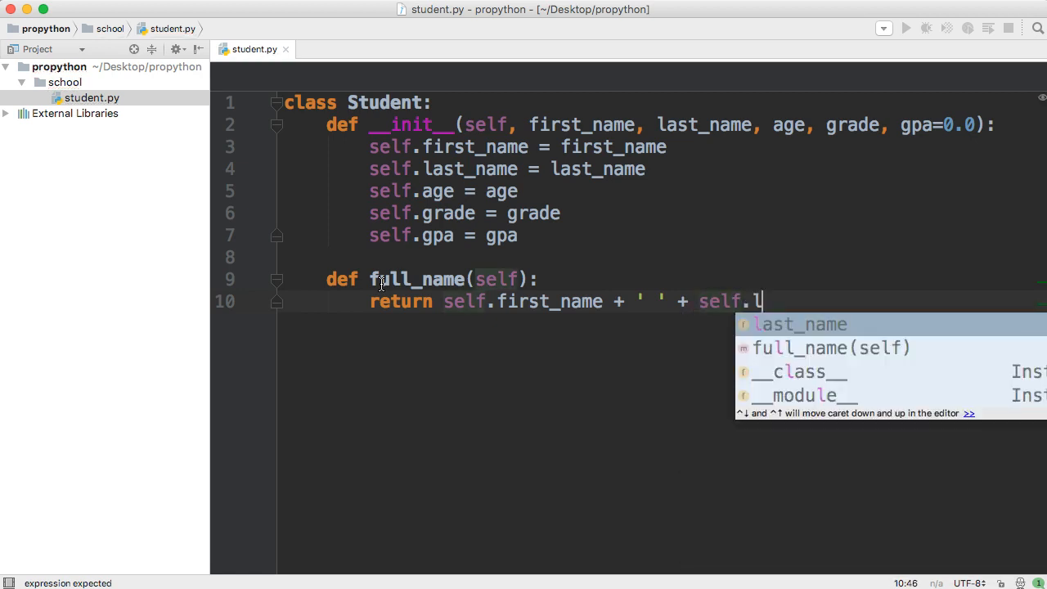
pyautogui.press('Enter')
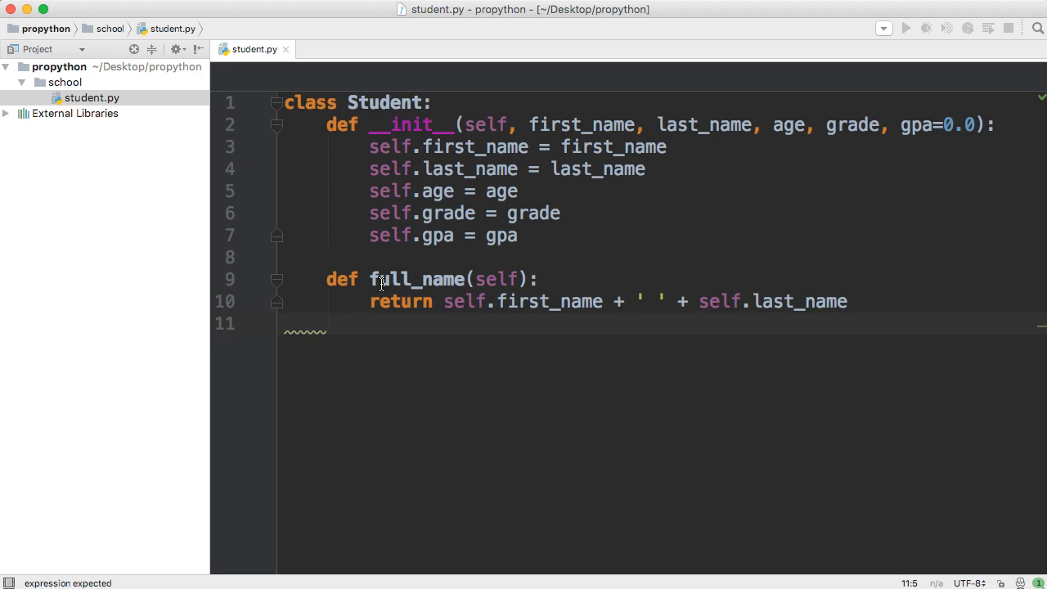
pyautogui.moveTo(501, 395)
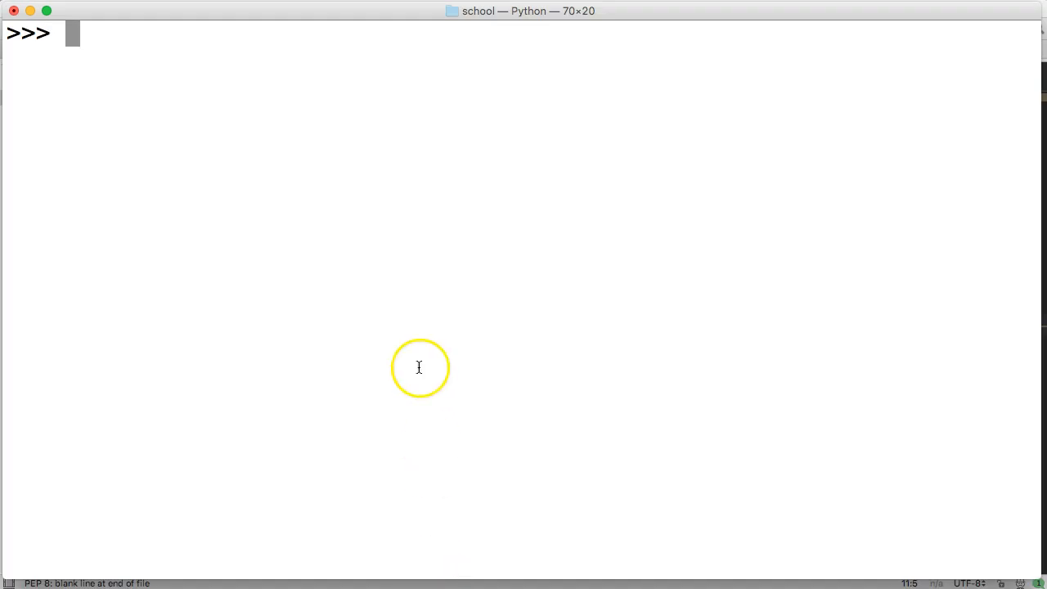
pyautogui.moveTo(415, 347)
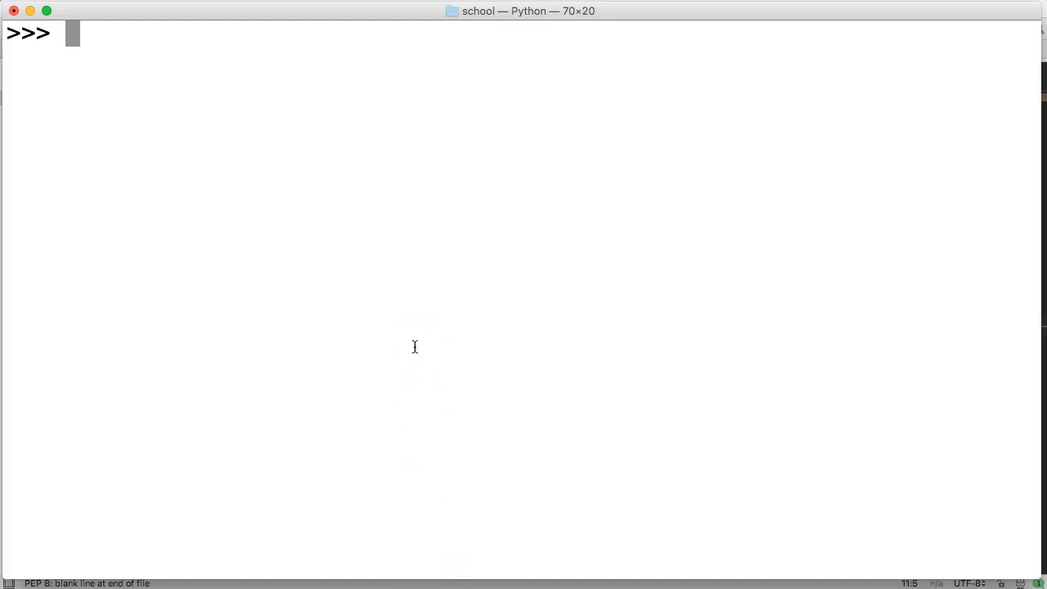
# Step: Quit the old Python session with Ctrl+D and start python3
pyautogui.press('ctrl+d')
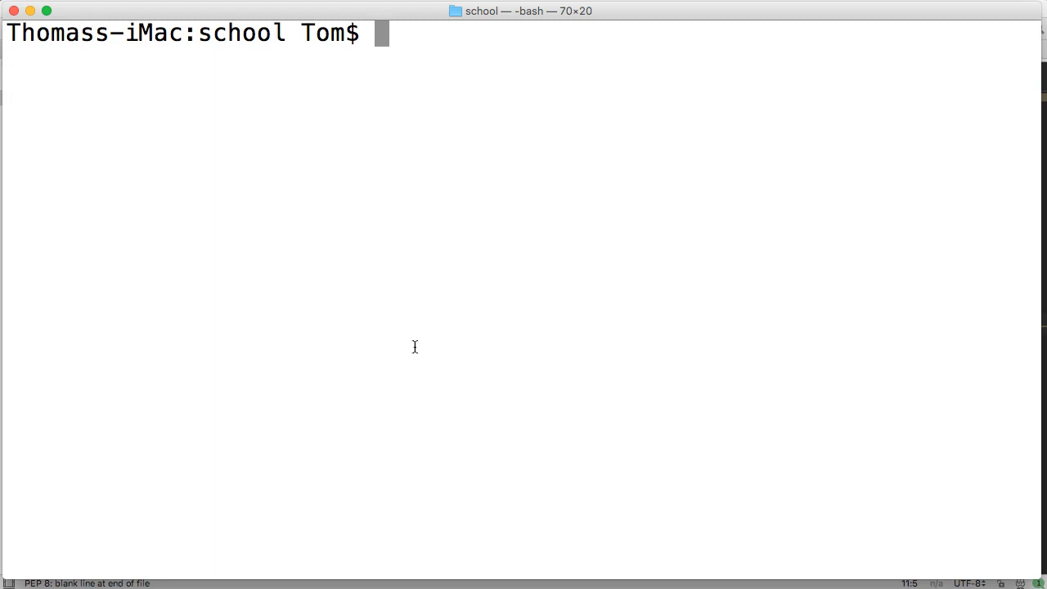
pyautogui.write('python3')
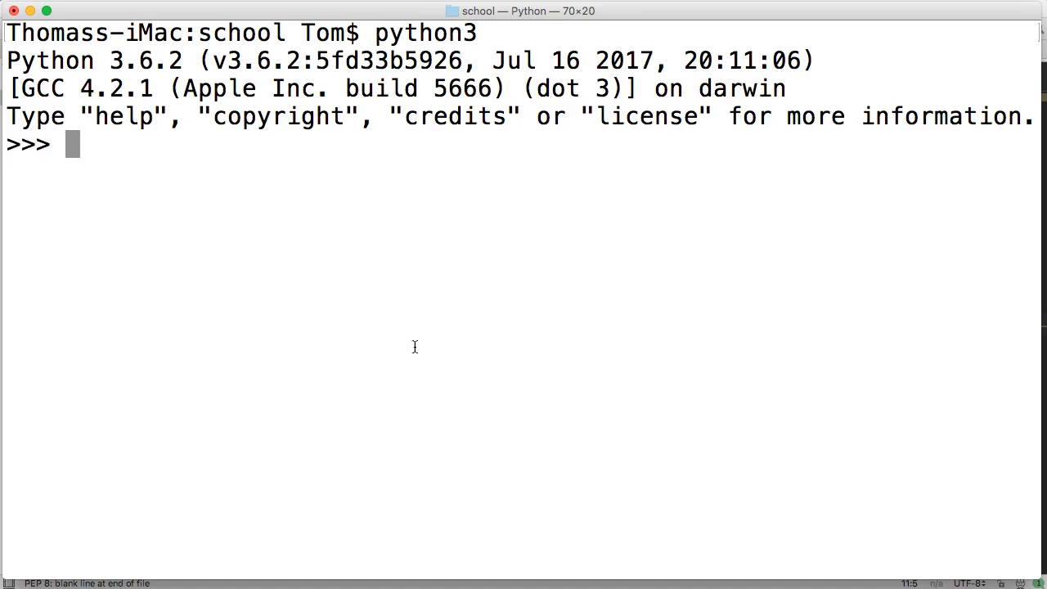
# Step: Run 'from student import Student' at the Python prompt
pyautogui.write('from sch')
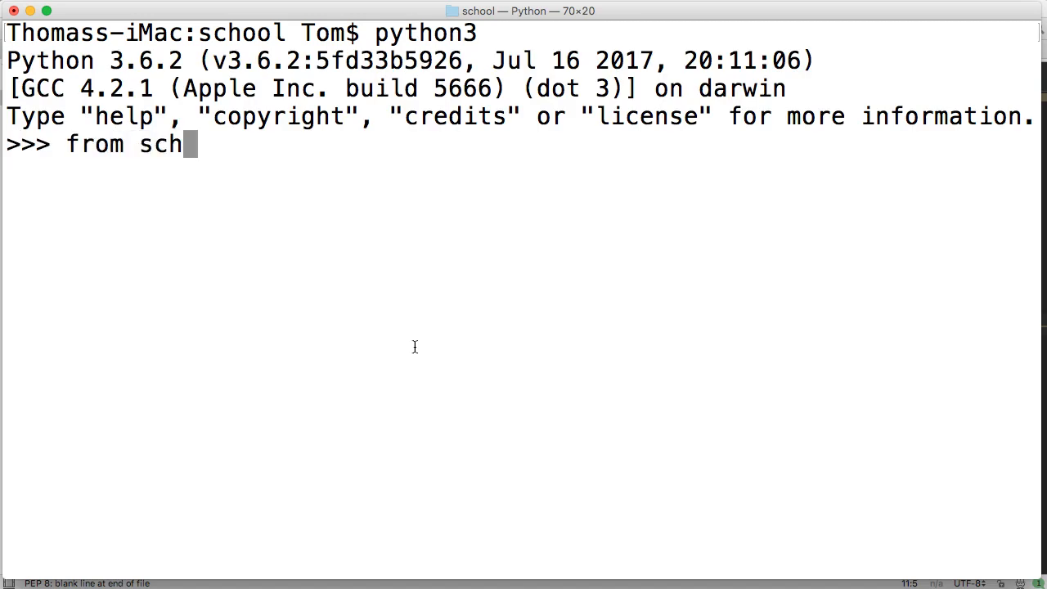
pyautogui.write('oo')
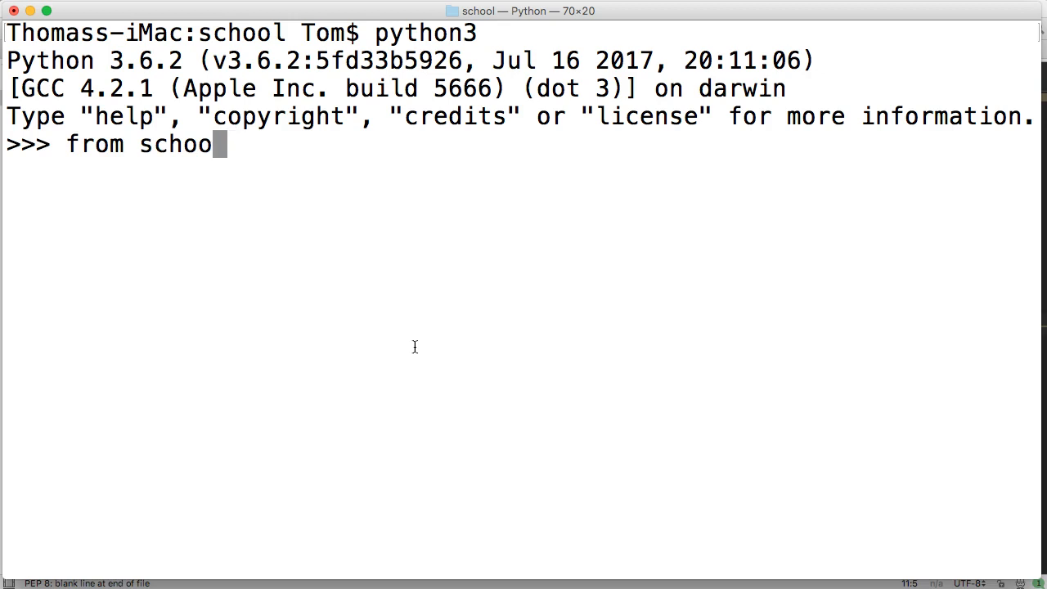
pyautogui.write('student')
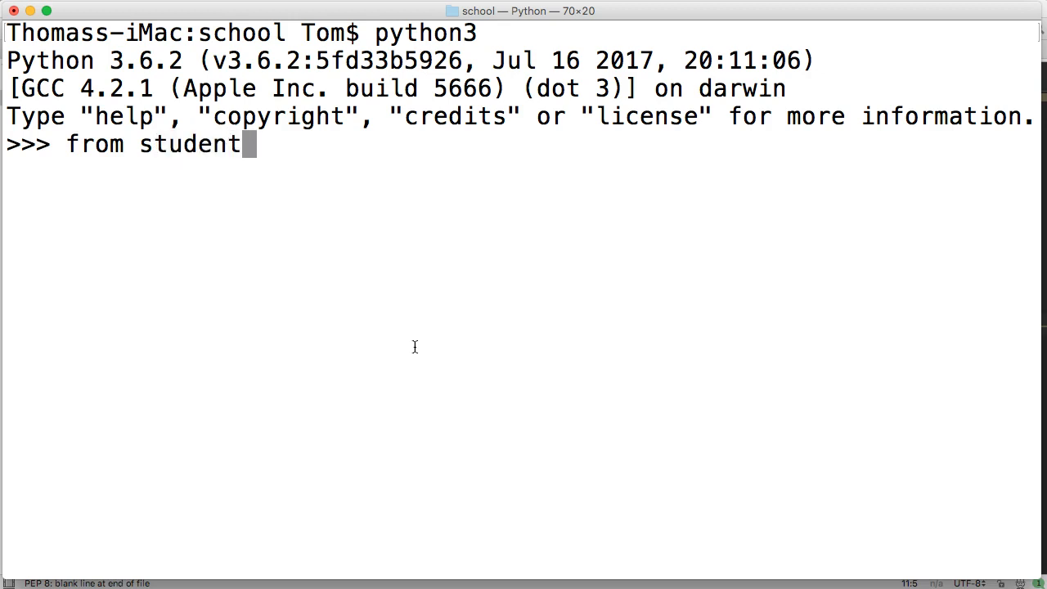
pyautogui.write('import Student')
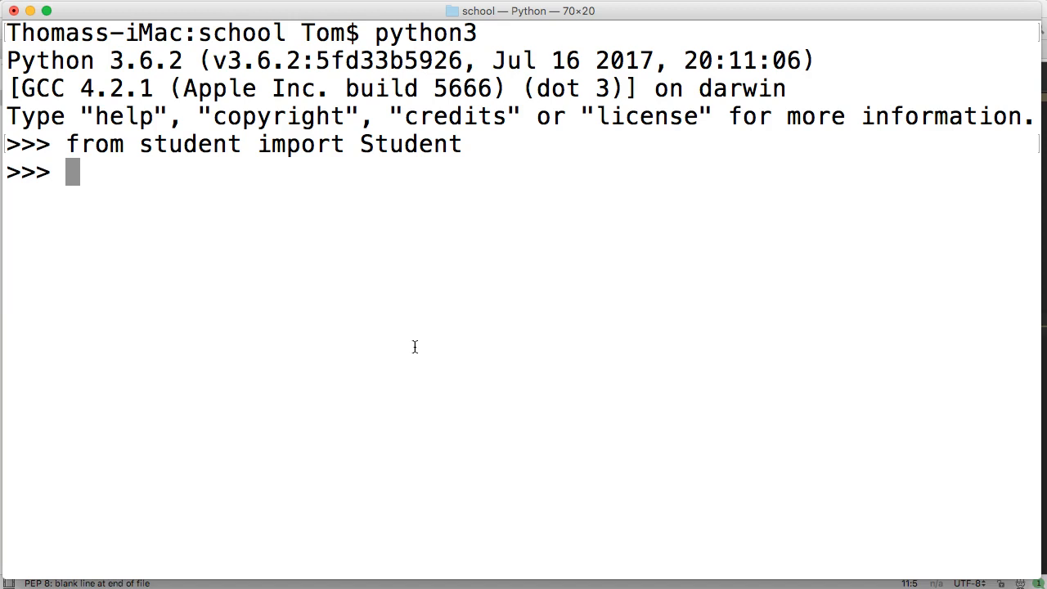
# Step: Create a = Student('Tom', 'Myers', 14, 9), correcting a stray argument typo
pyautogui.write('a')
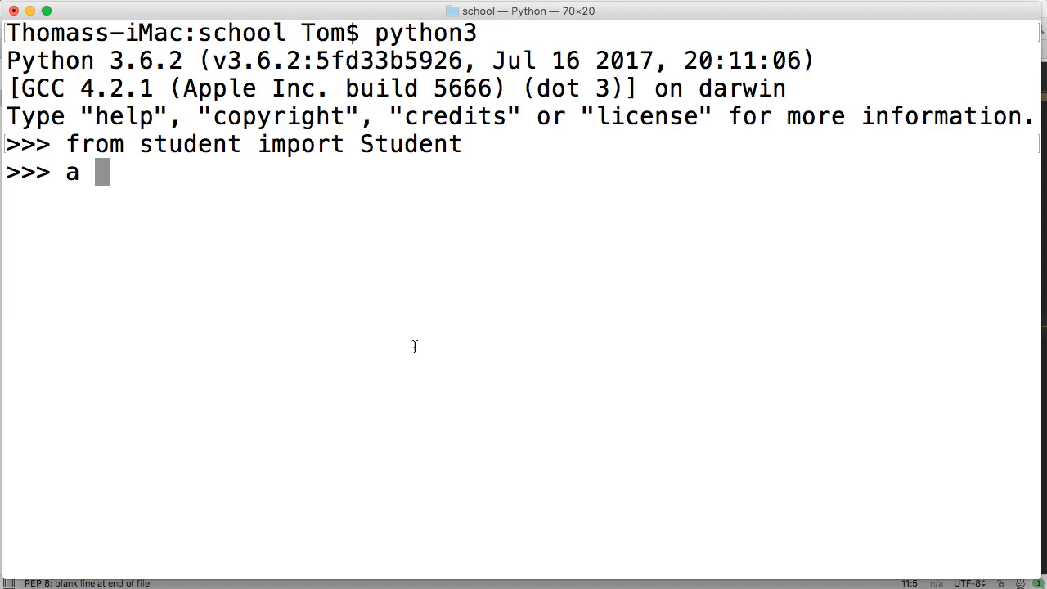
pyautogui.write('=')
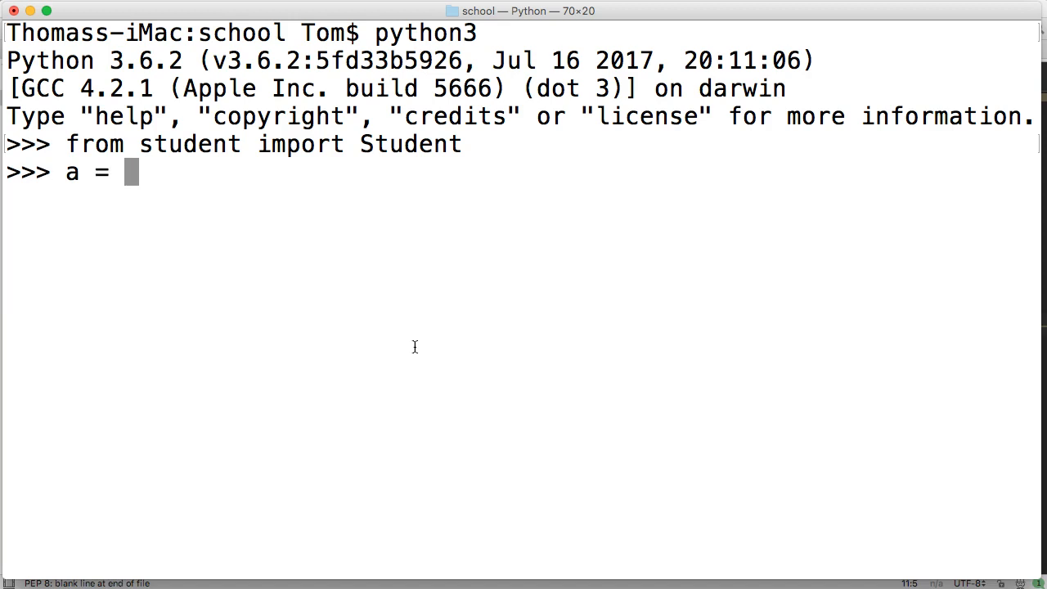
pyautogui.write('Studen')
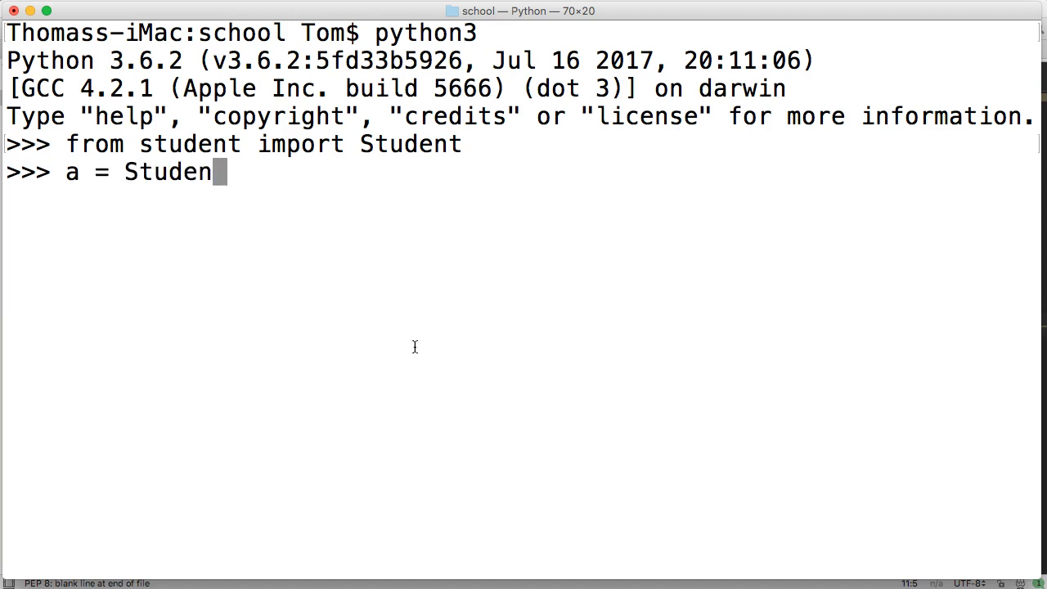
pyautogui.write('t(')
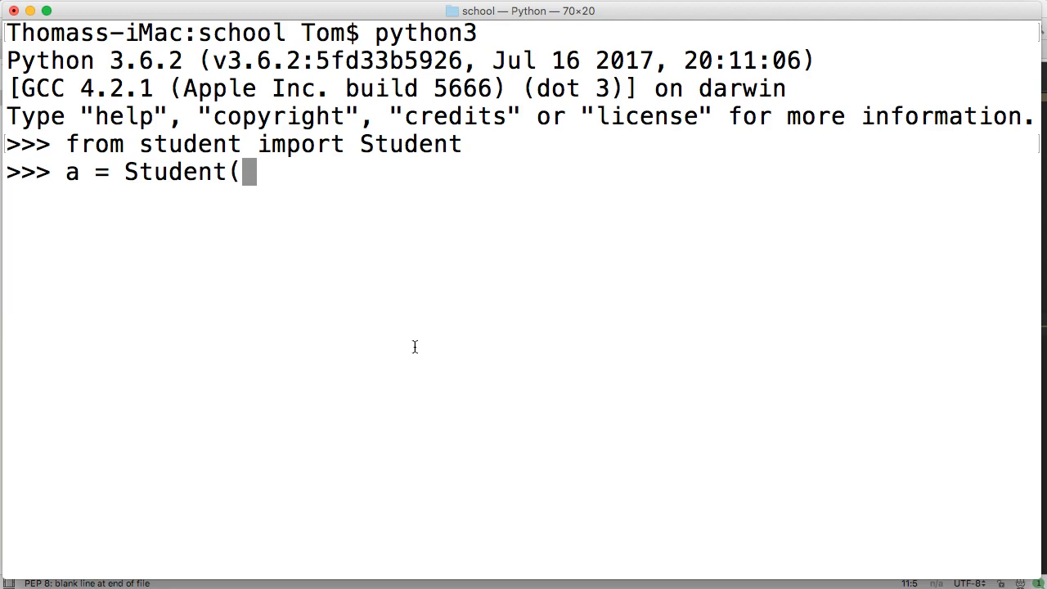
pyautogui.write("'Tom',")
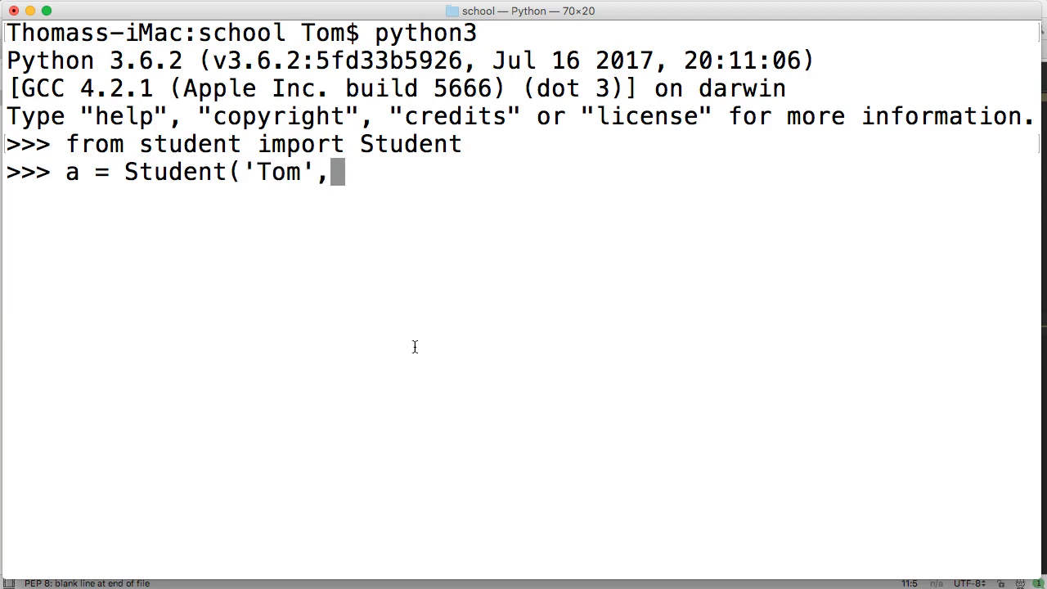
pyautogui.write('" \'"')
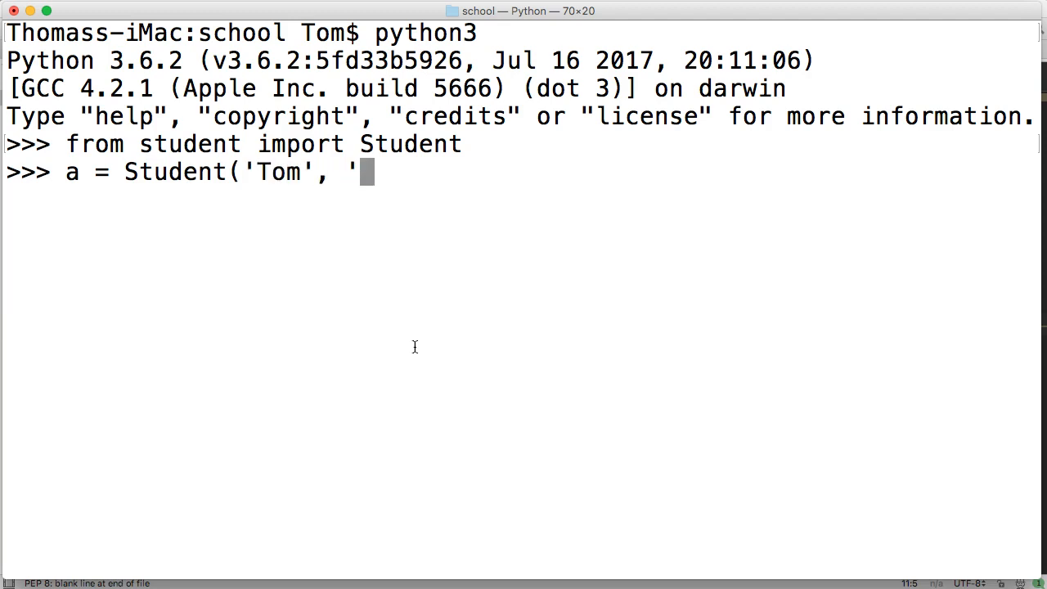
pyautogui.write("Myers',")
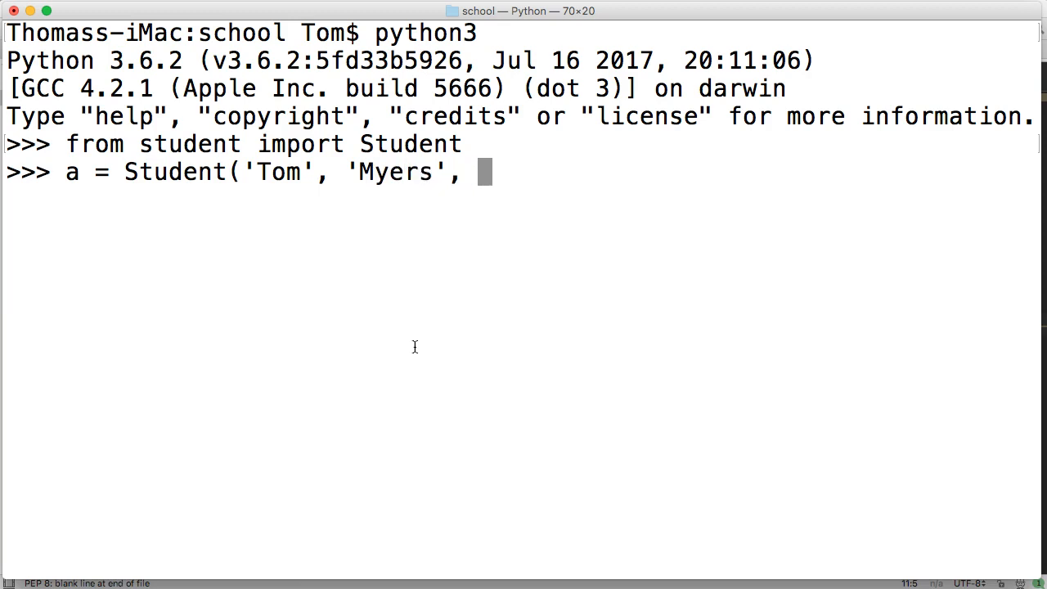
pyautogui.moveTo(624, 12)
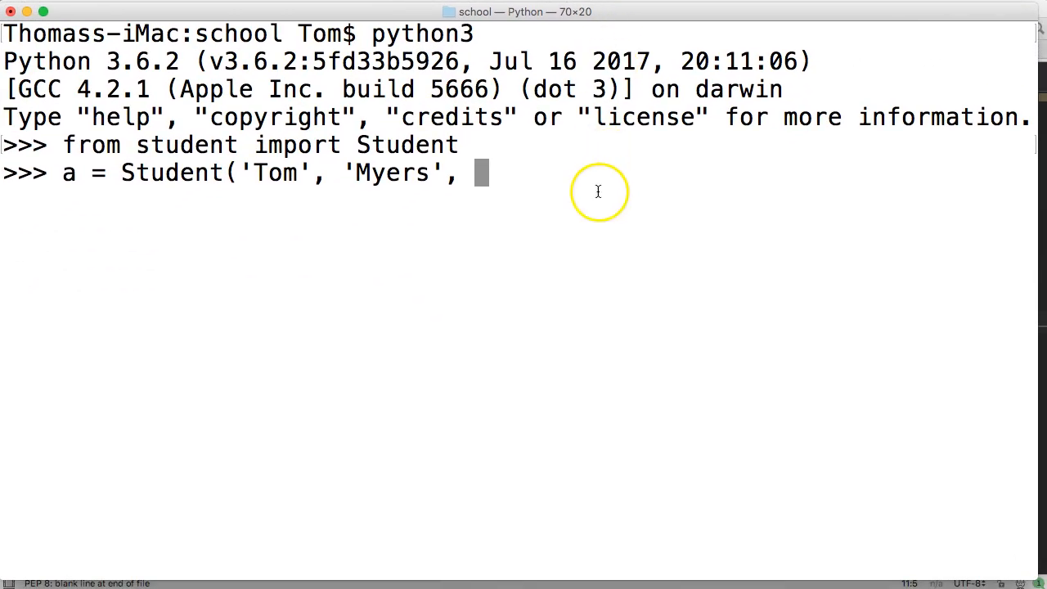
pyautogui.write("'")
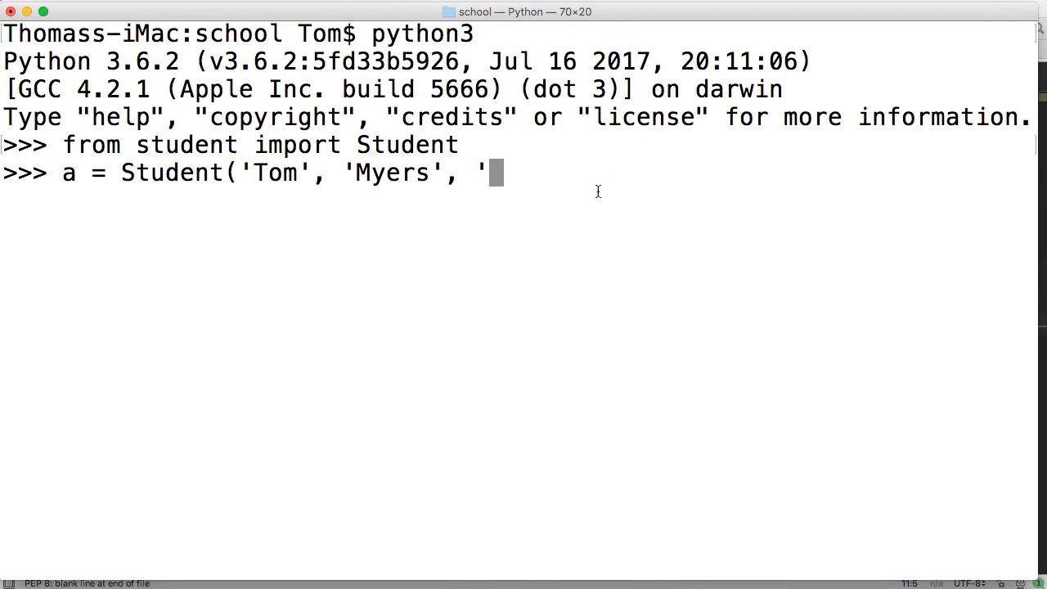
pyautogui.press('Backspace')
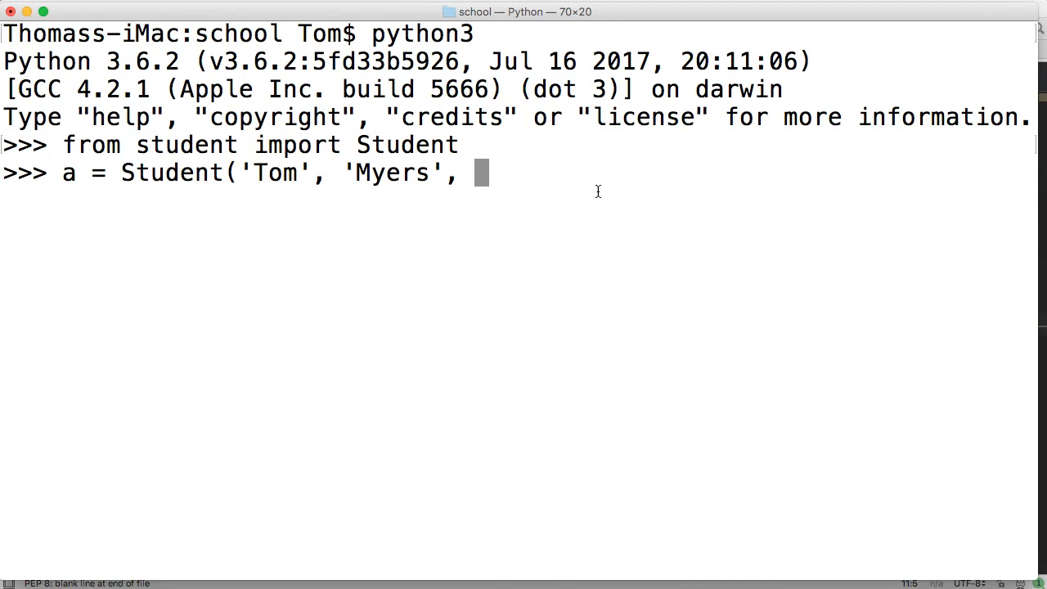
pyautogui.write('36')
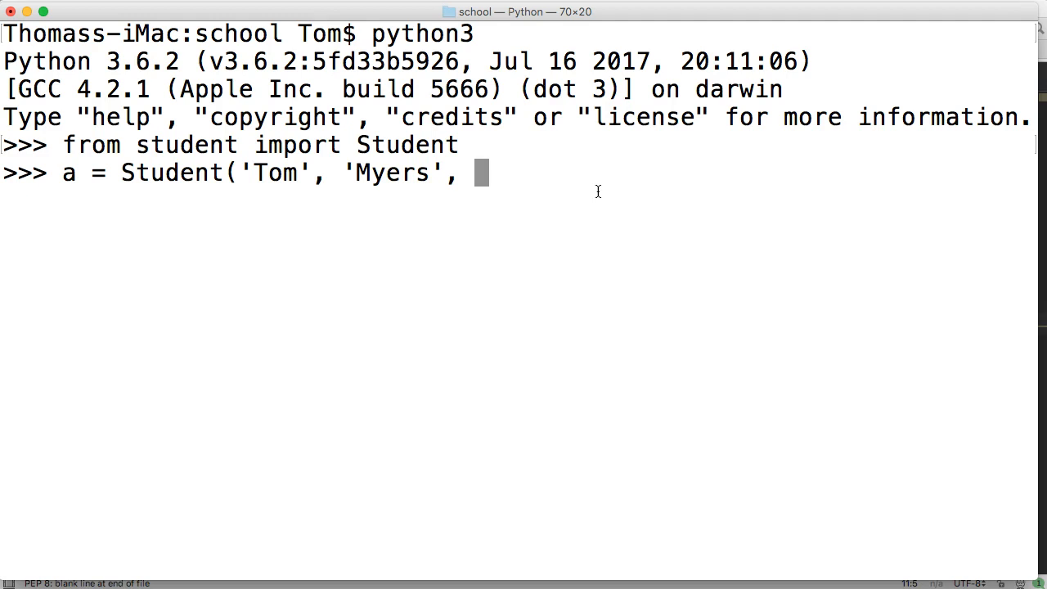
pyautogui.write('14,')
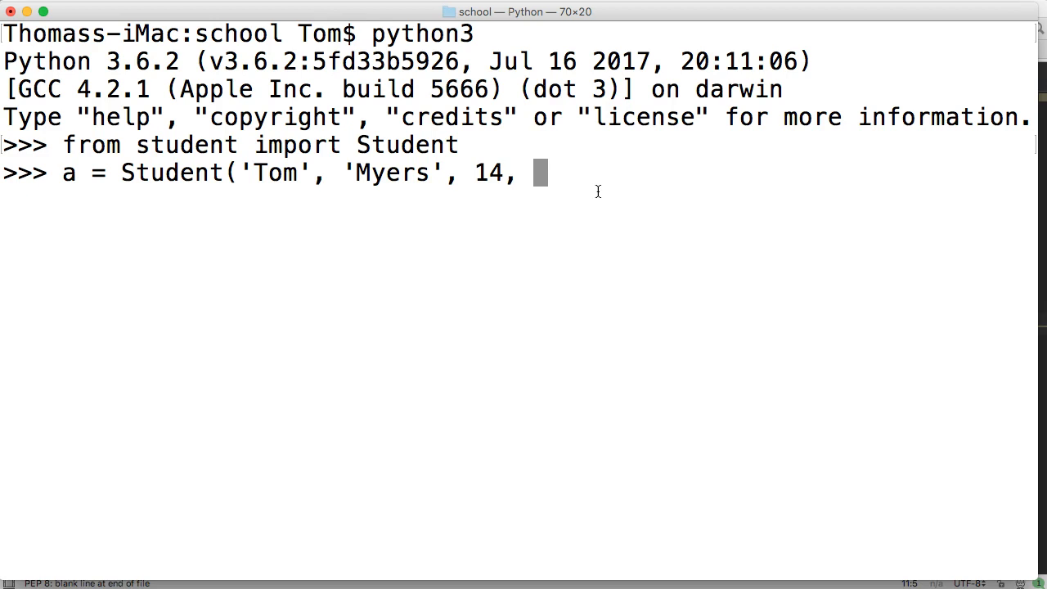
pyautogui.write('1')
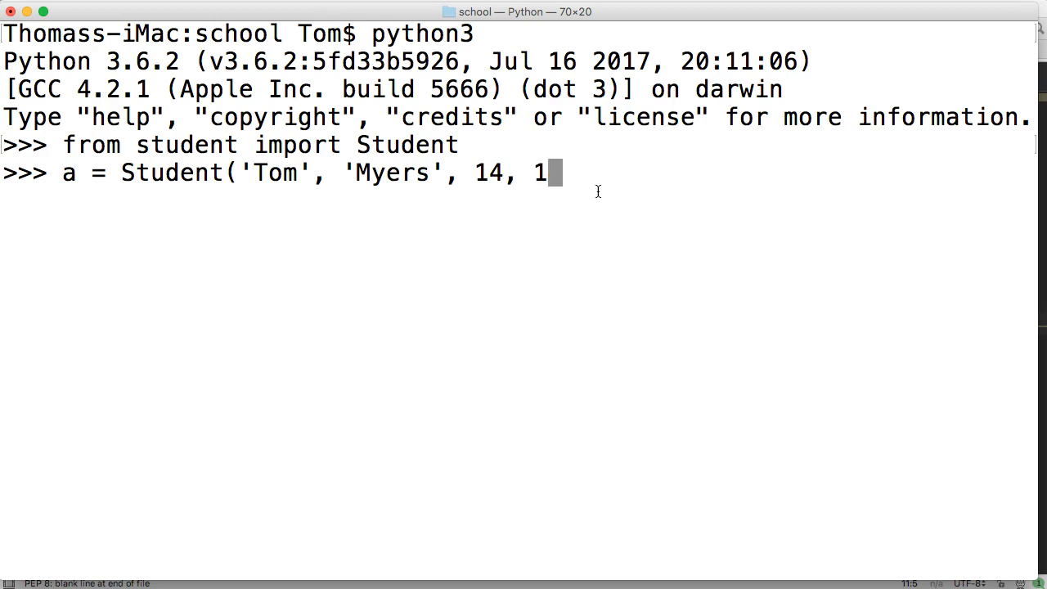
pyautogui.write('9)')
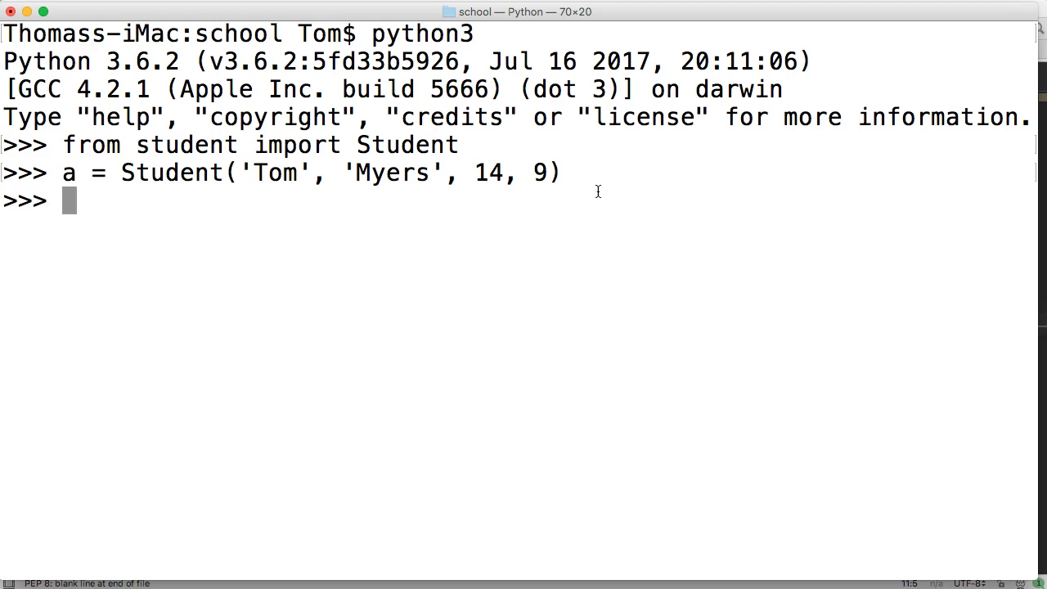
# Step: Evaluate a.full_name() to get 'Tom Myers', then a.full_name to show a bound method
pyautogui.write('a.')
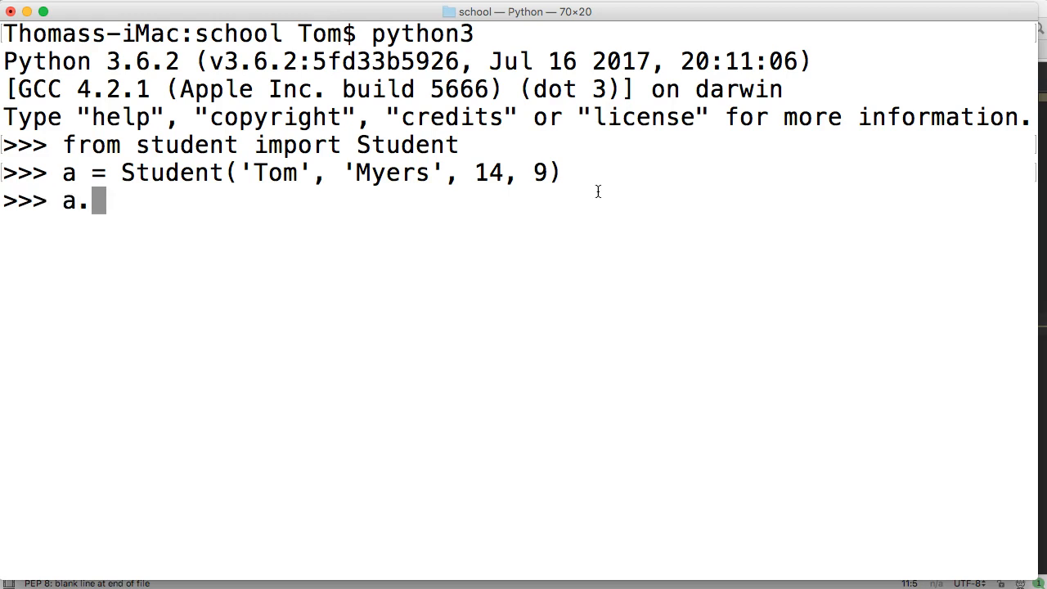
pyautogui.write('full_')
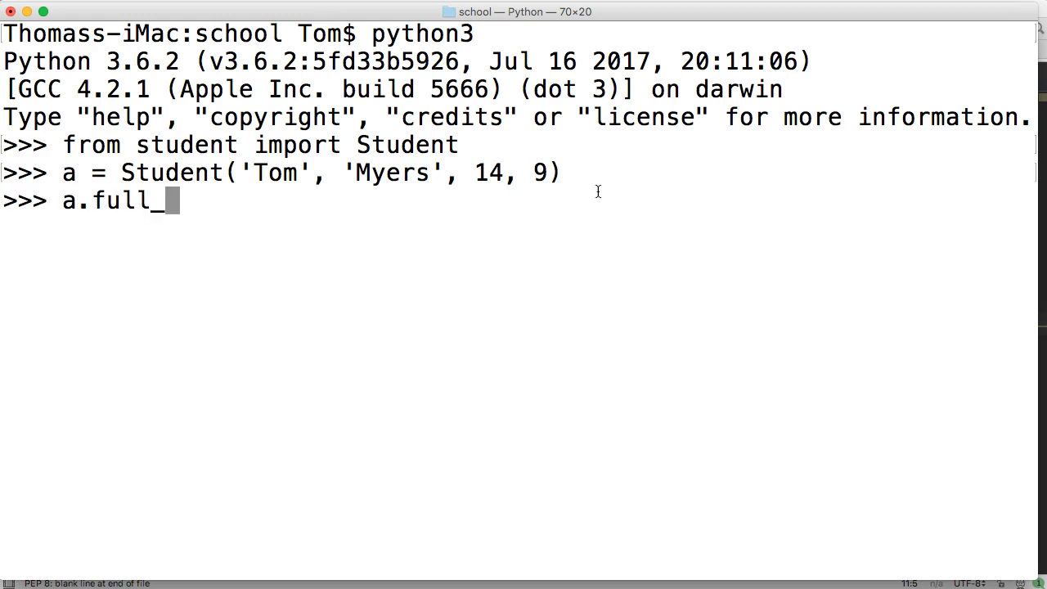
pyautogui.write('name(')
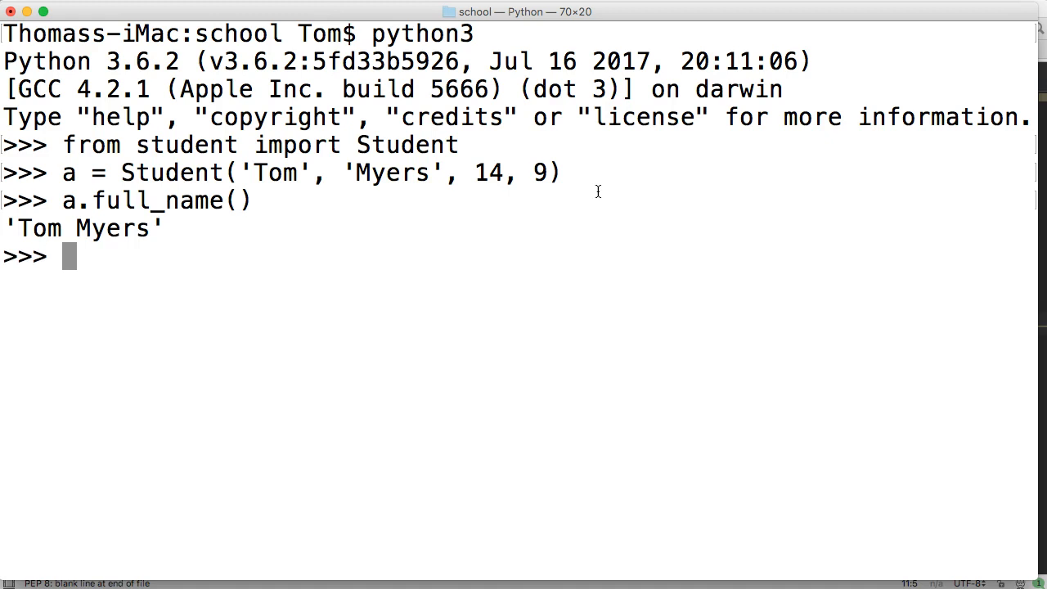
pyautogui.write('a')
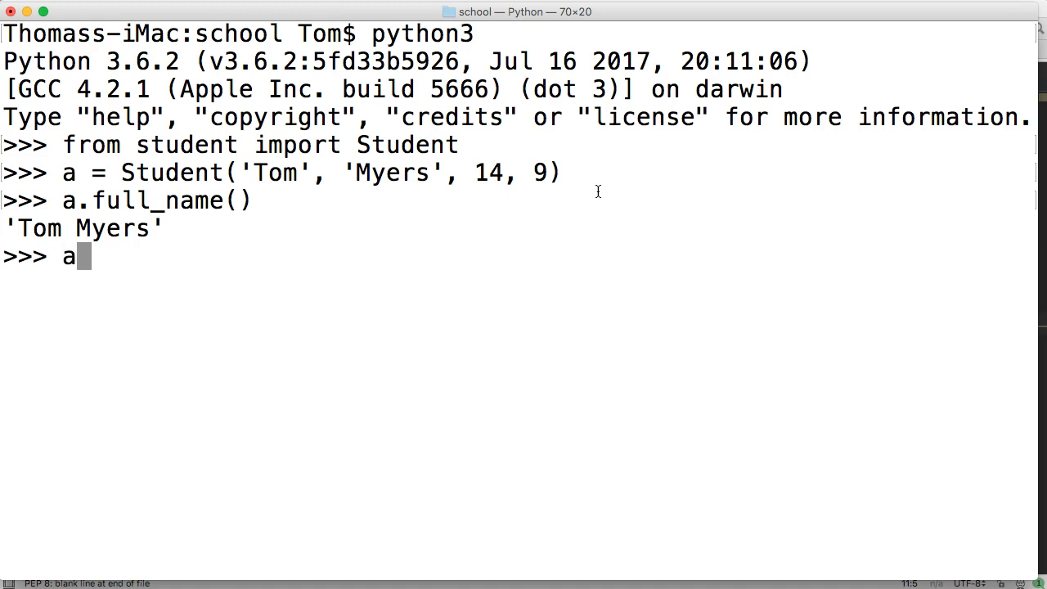
pyautogui.write('.full_name')
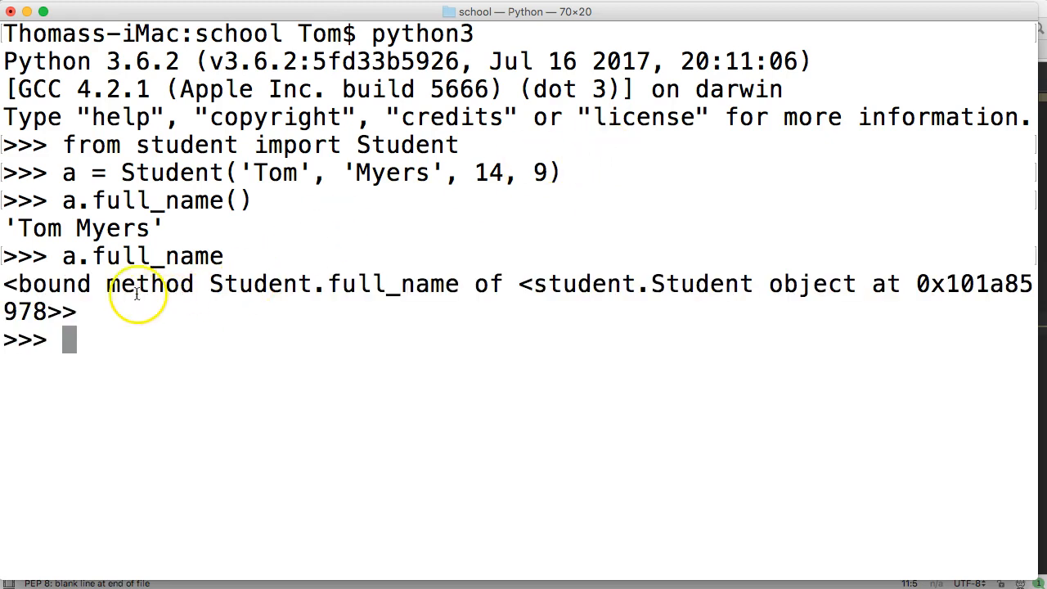
pyautogui.moveTo(288, 284)
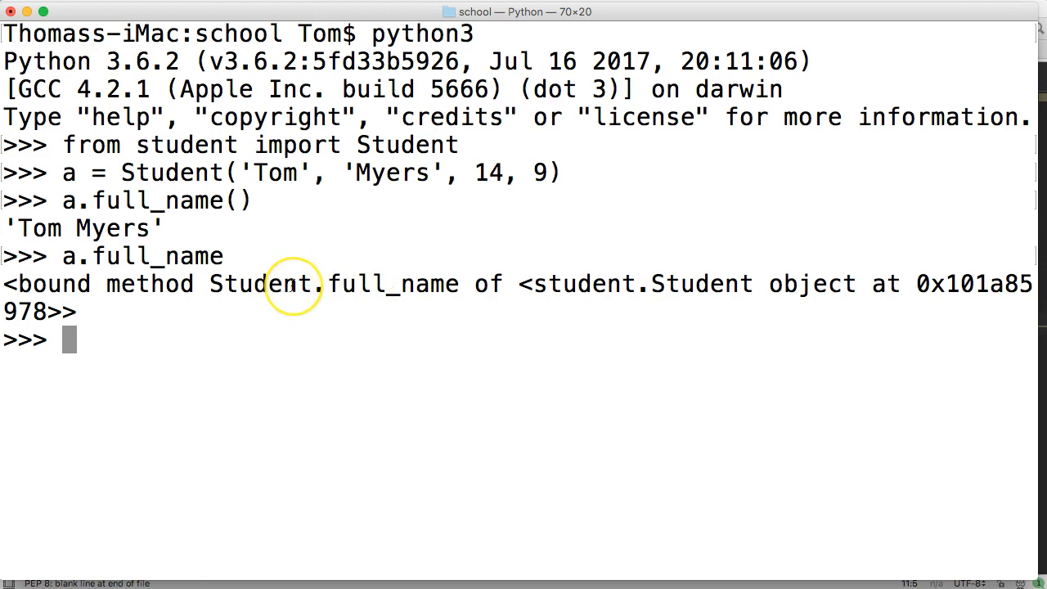
pyautogui.moveTo(211, 296)
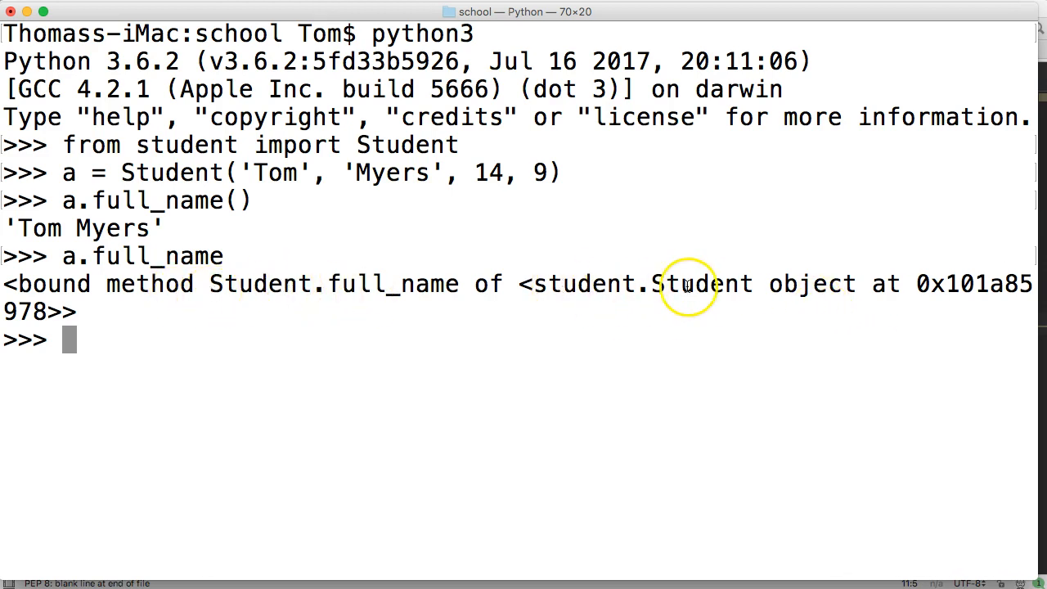
pyautogui.moveTo(443, 412)
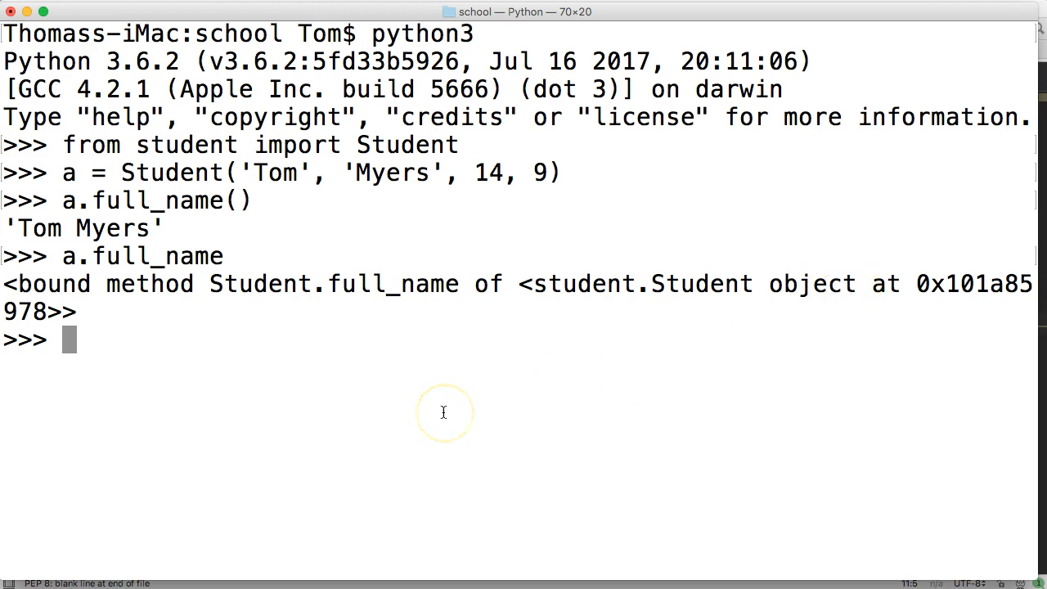
pyautogui.moveTo(443, 412)
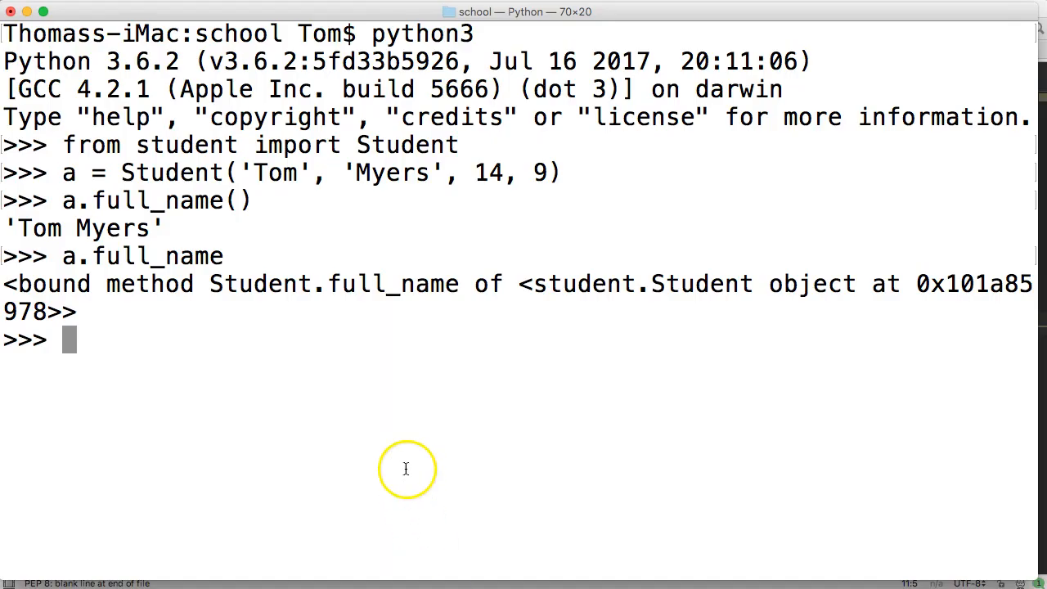
# Step: Run print(a.first_name + ' ' + a.last_name) and select the joining expression
pyautogui.write('a.')
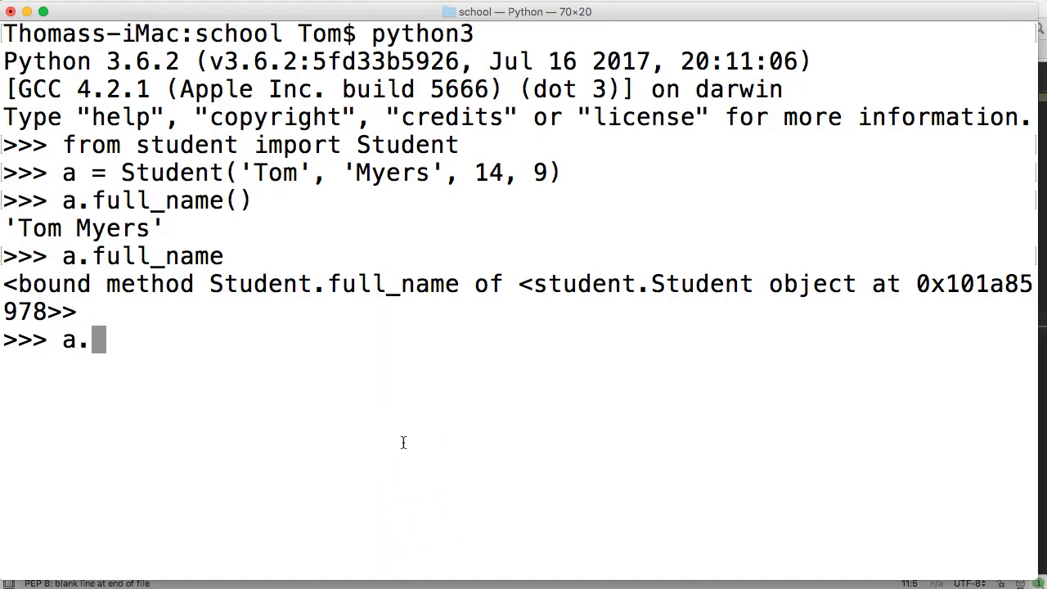
pyautogui.write('prti')
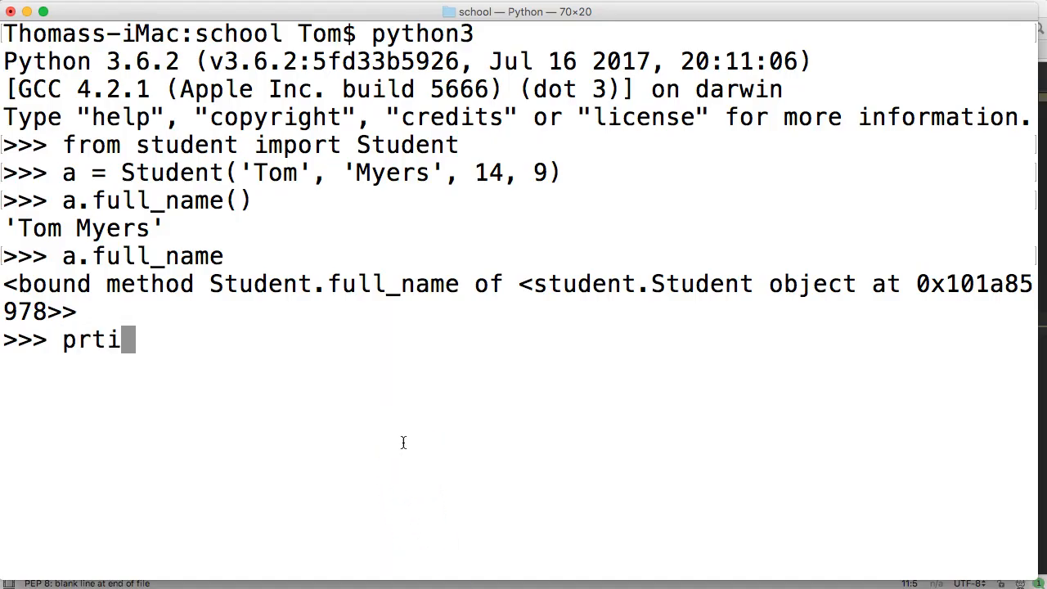
pyautogui.write('print(a.')
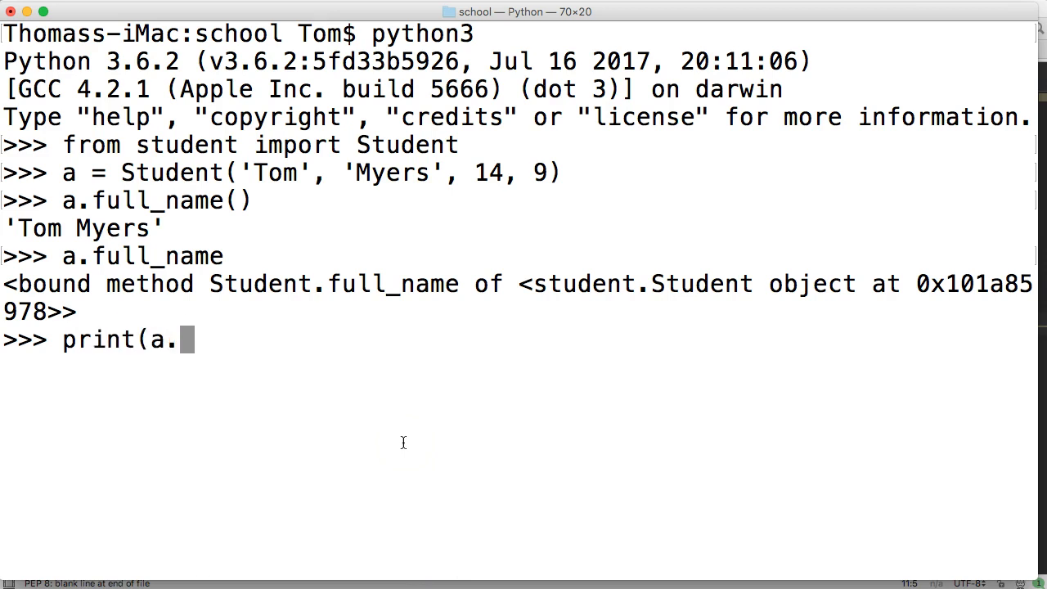
pyautogui.write('first_')
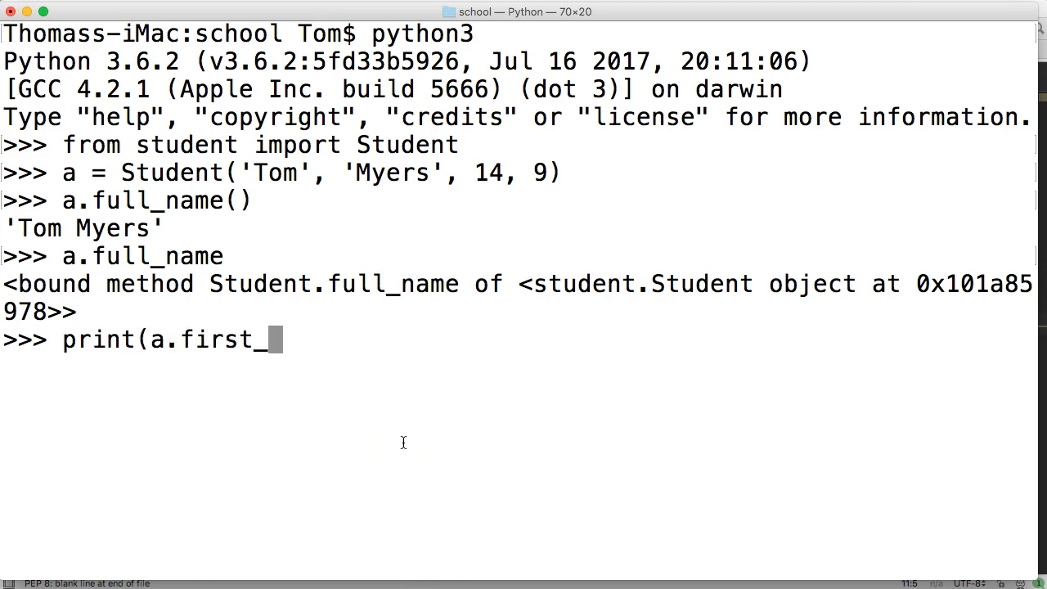
pyautogui.write('name +')
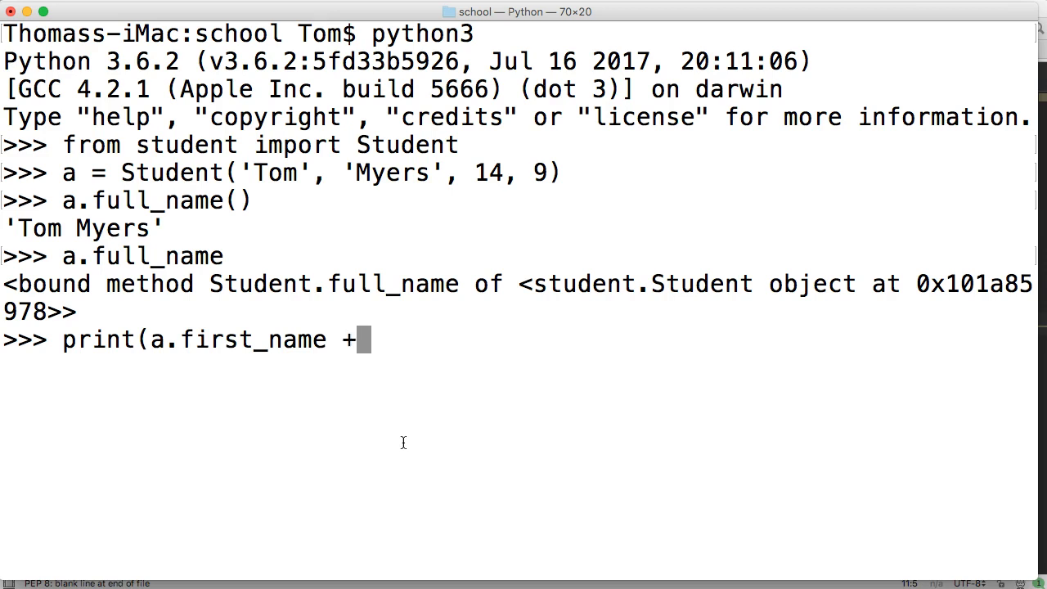
pyautogui.write("' '")
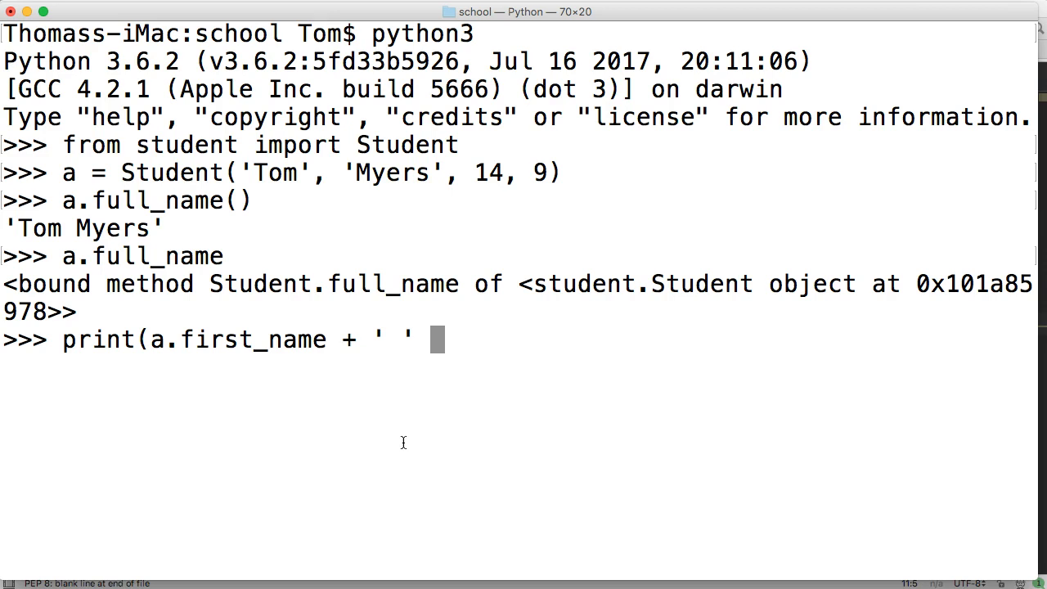
pyautogui.write('+')
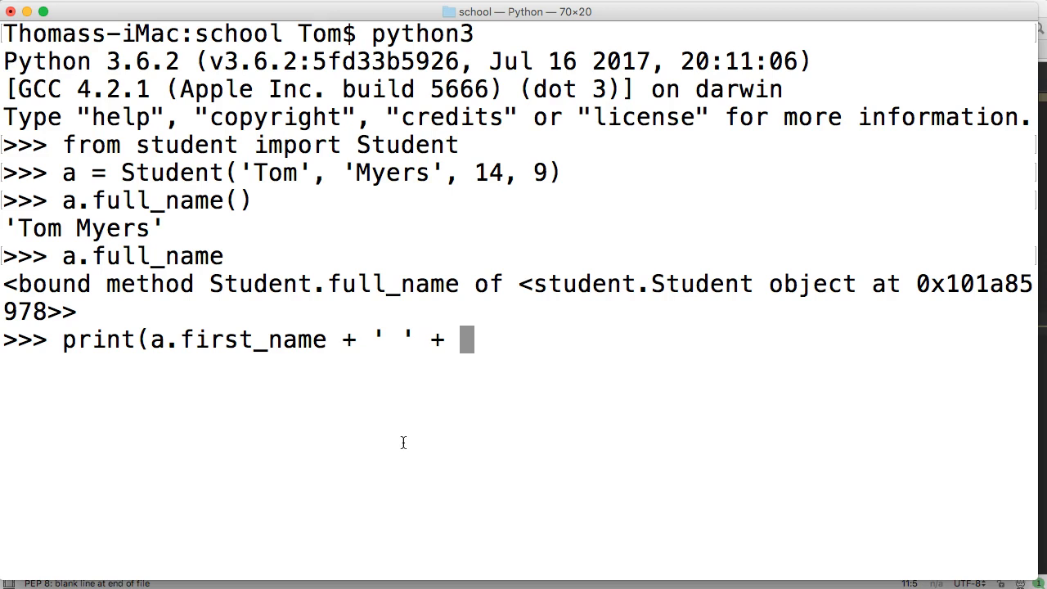
pyautogui.write('a.la')
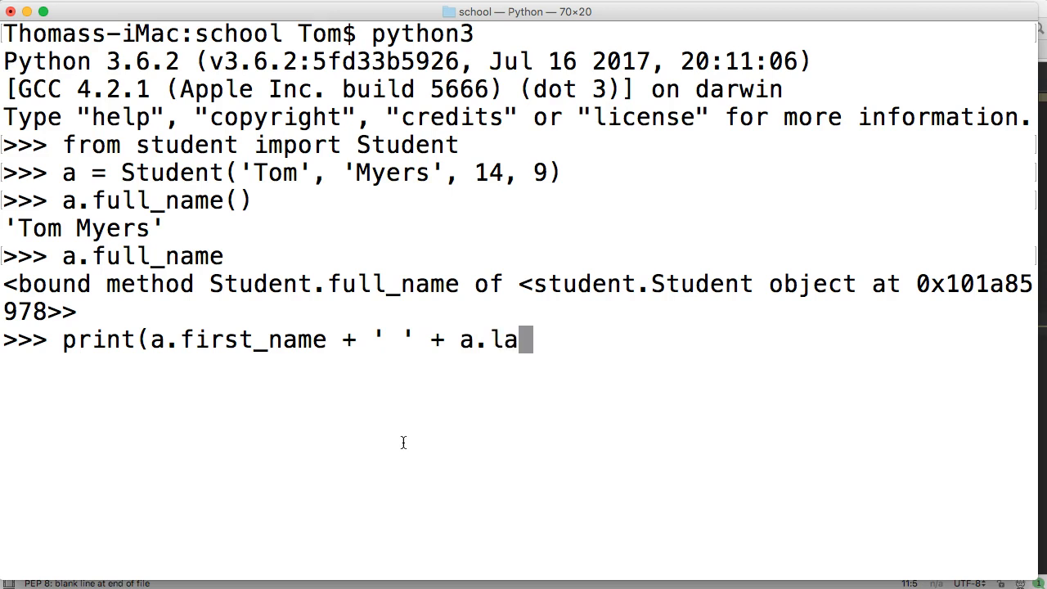
pyautogui.write('st_name)')
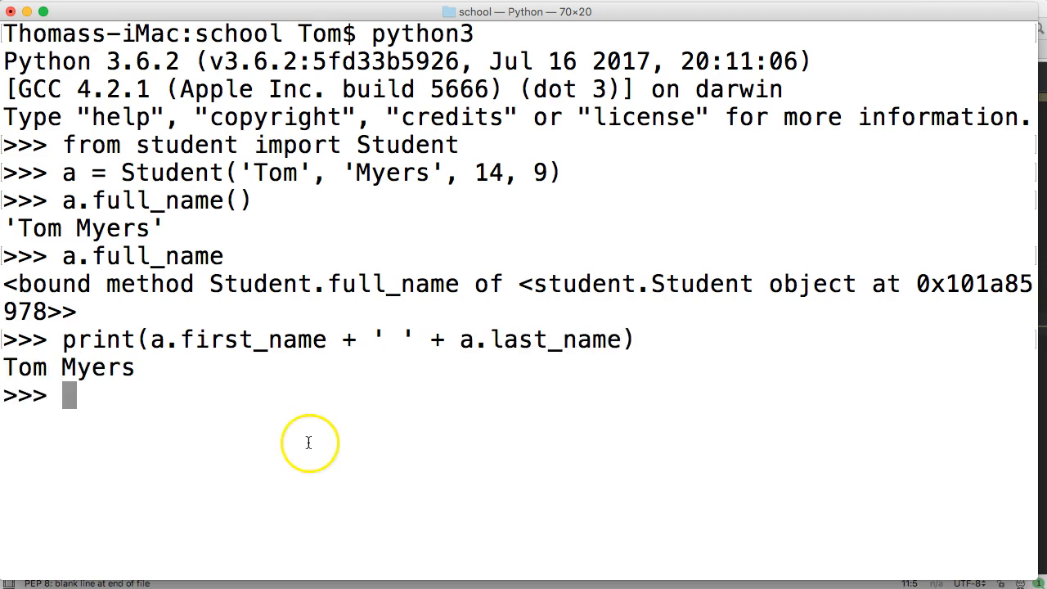
pyautogui.moveTo(126, 367)
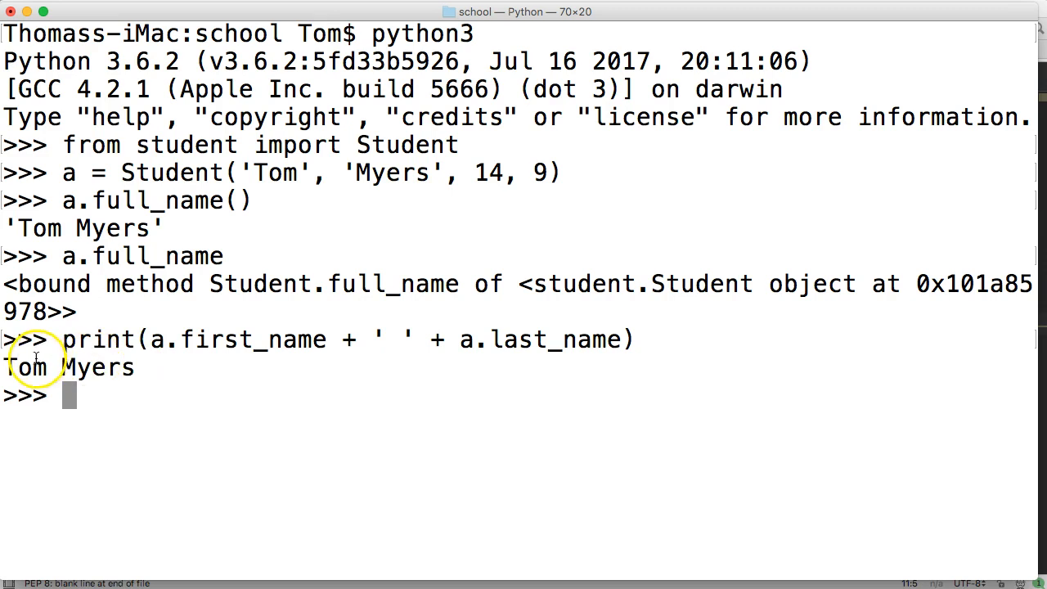
pyautogui.moveTo(147, 339)
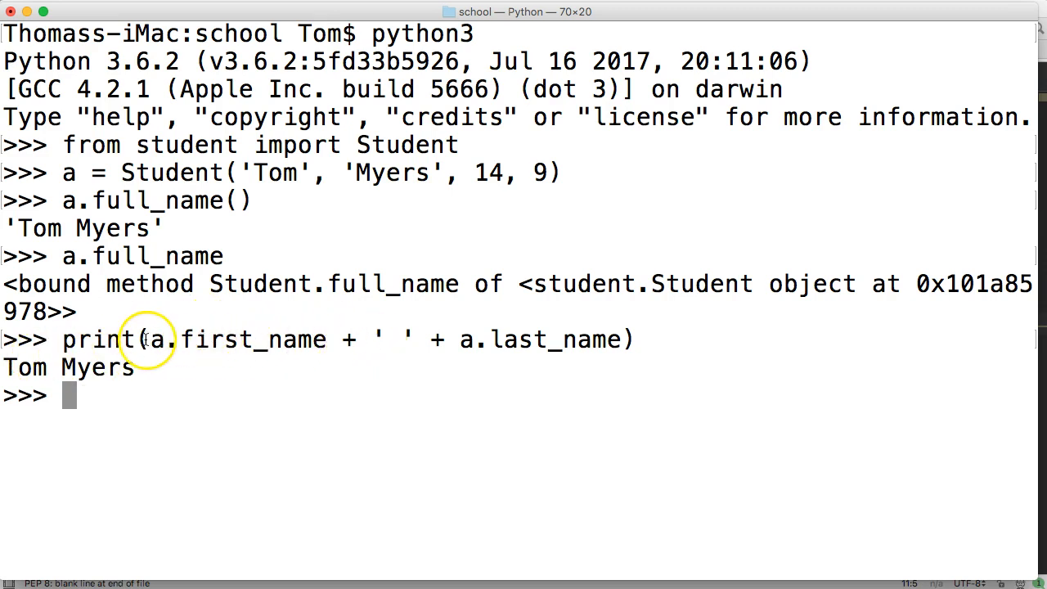
pyautogui.moveTo(150, 339); pyautogui.dragTo(620, 340)
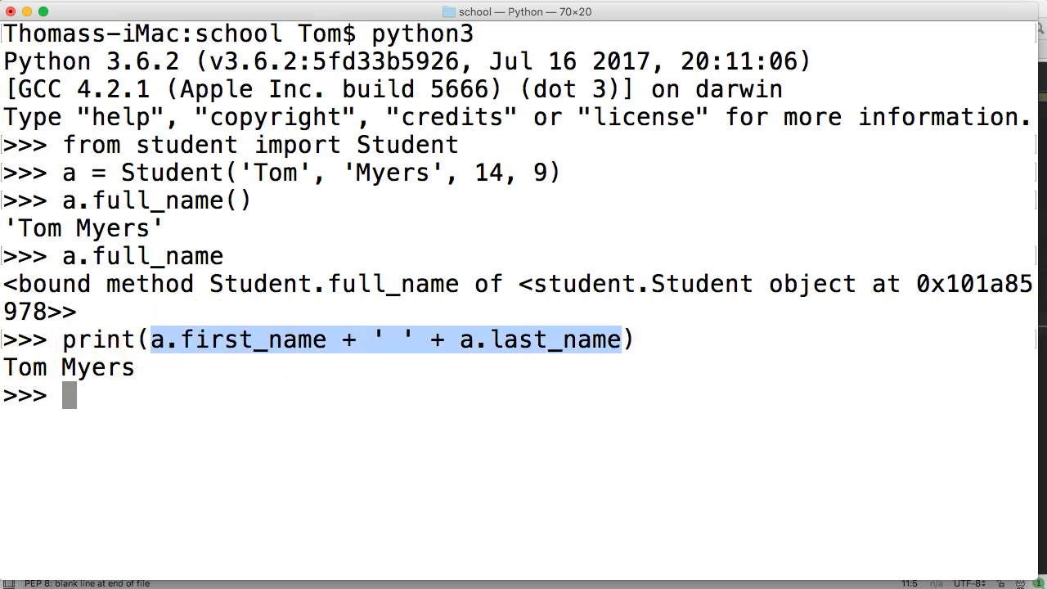